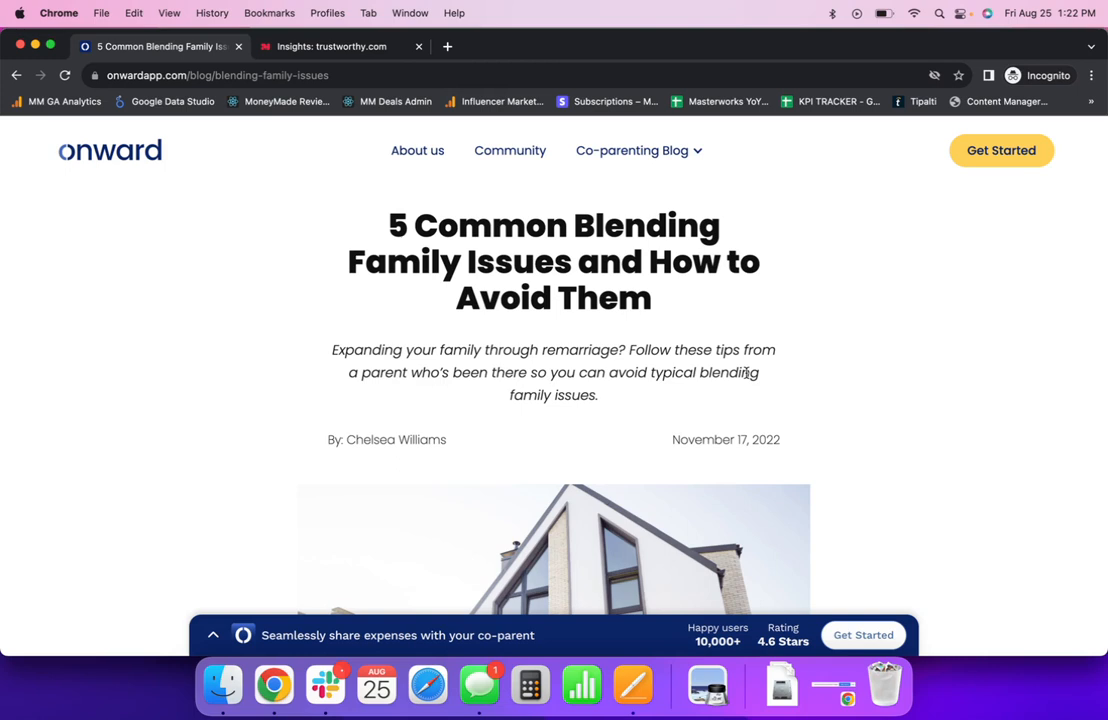
pyautogui.moveTo(864, 352)
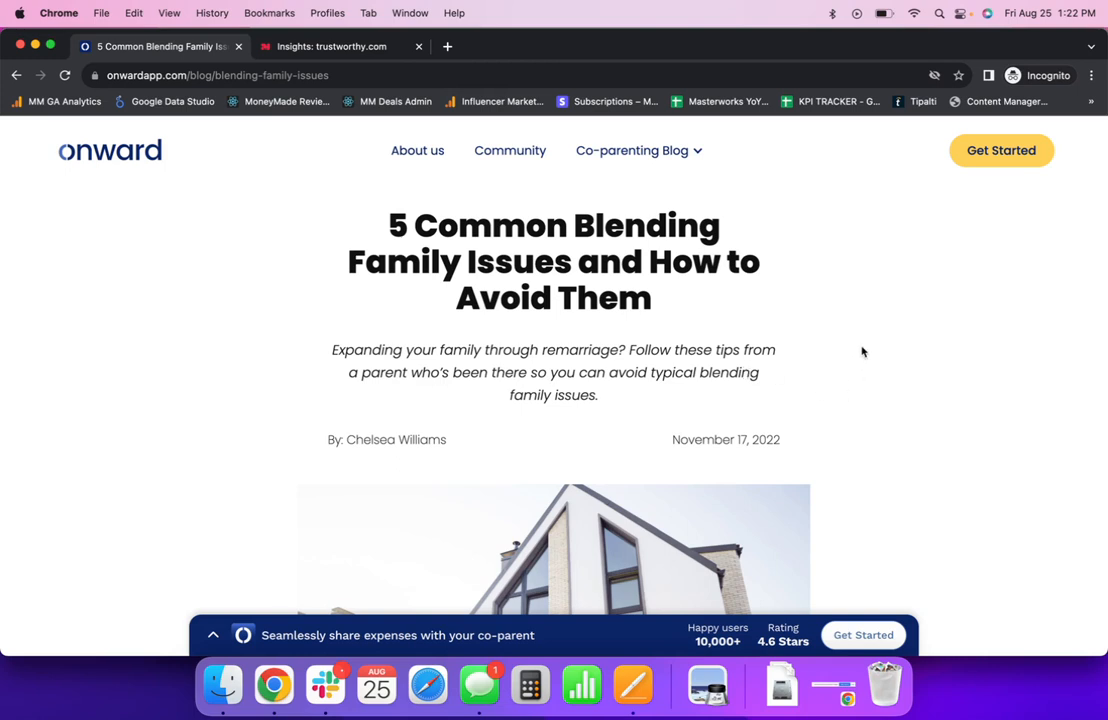
# - Scroll past the article title and byline until the hero photo of the house and family shows
pyautogui.scroll(-3)
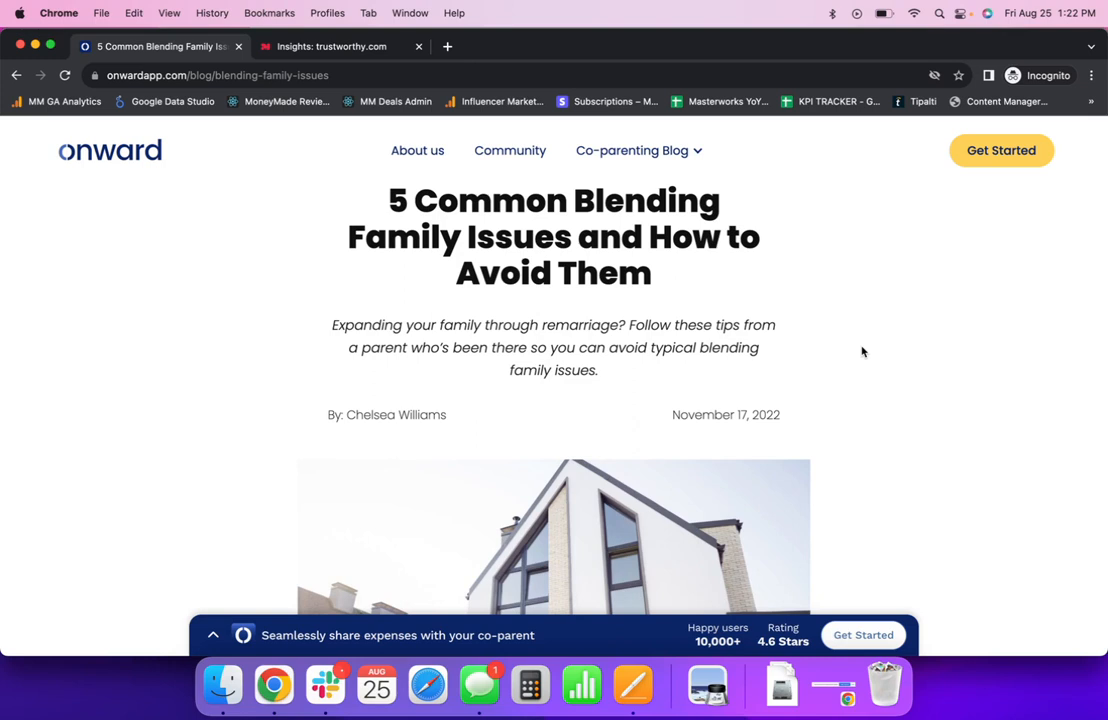
pyautogui.scroll(-3)
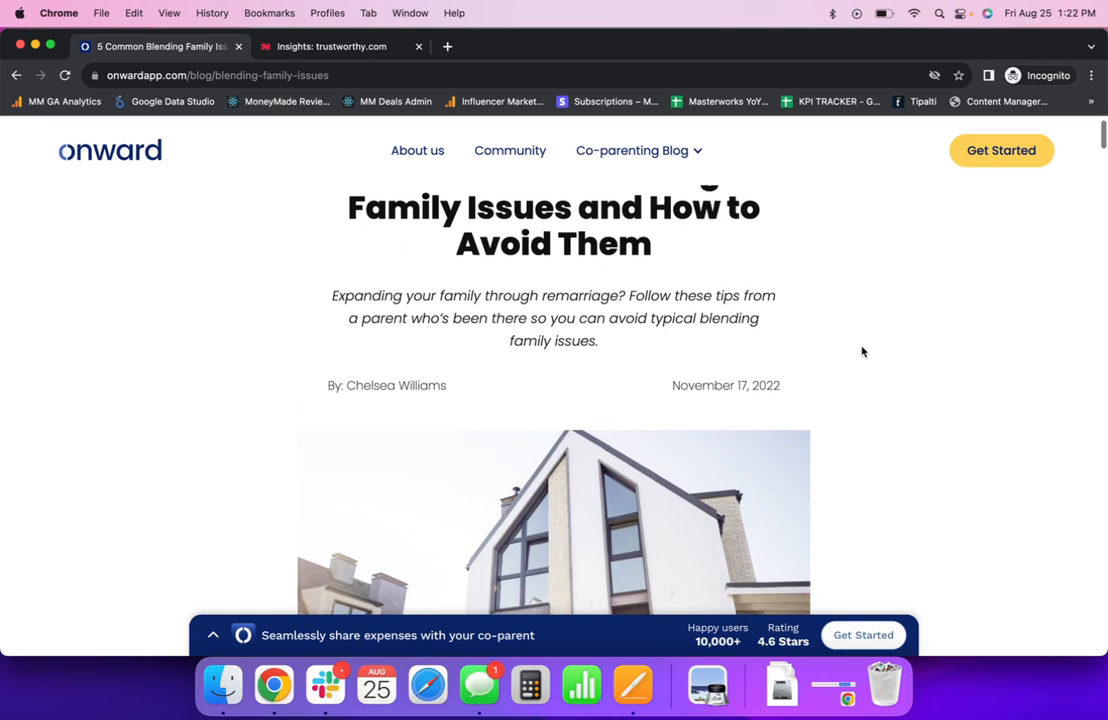
pyautogui.scroll(-3)
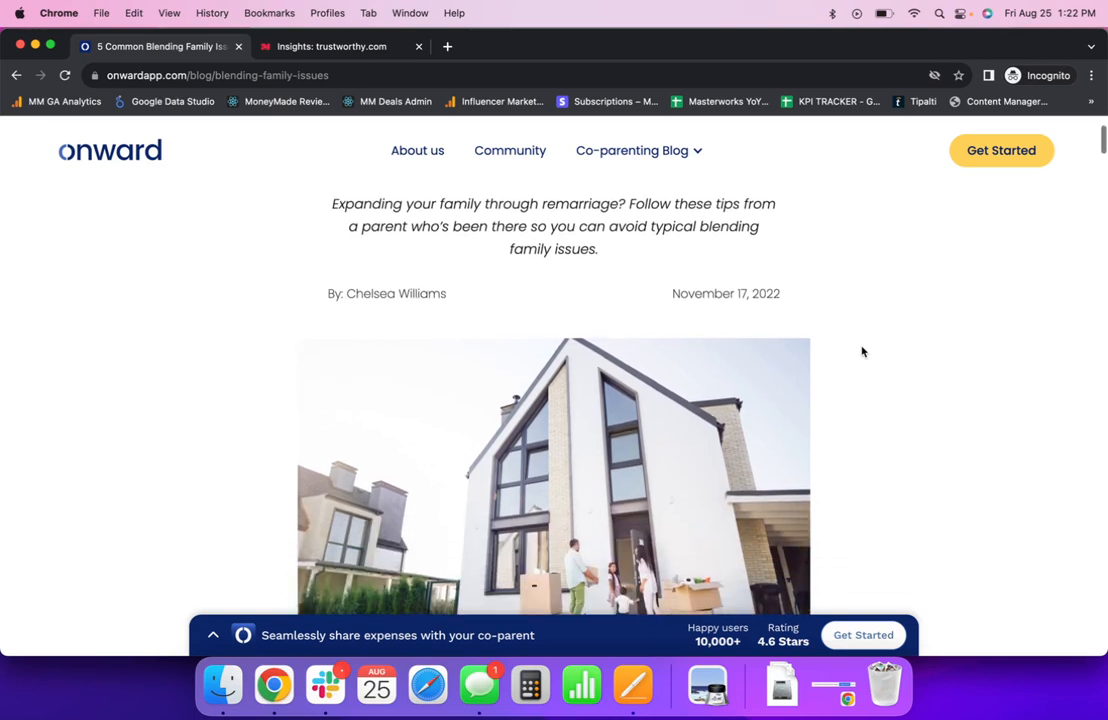
# - Scroll through the intro to the five-point Summary and the start of the common problems list
pyautogui.scroll(-3)
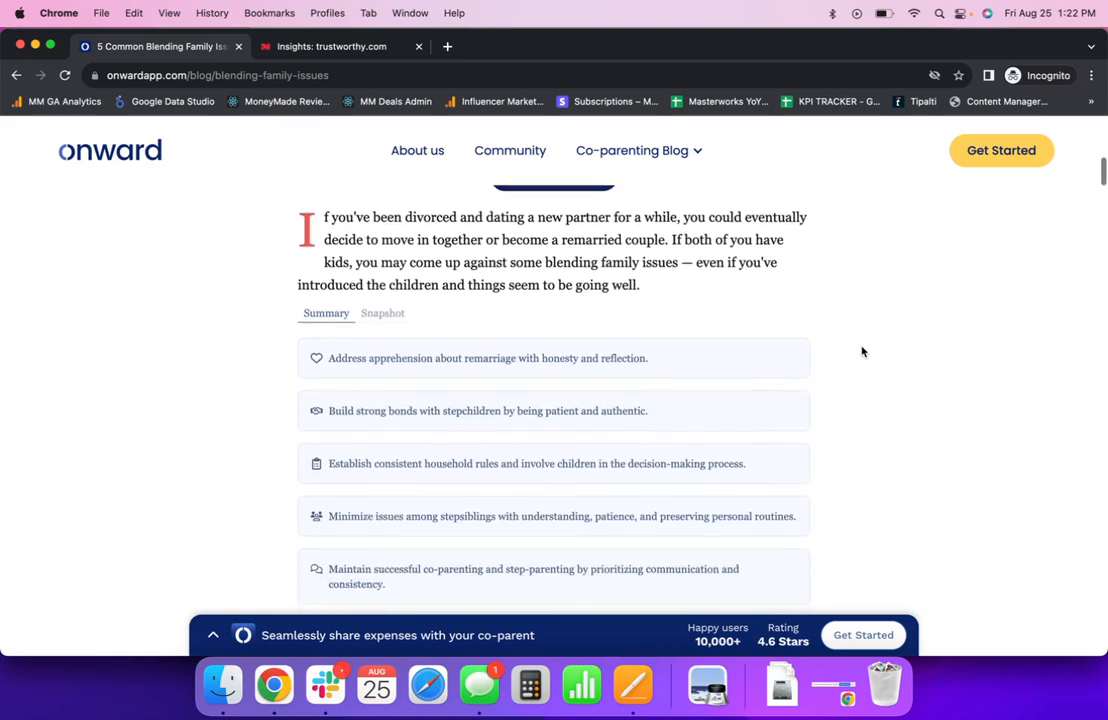
pyautogui.scroll(-3)
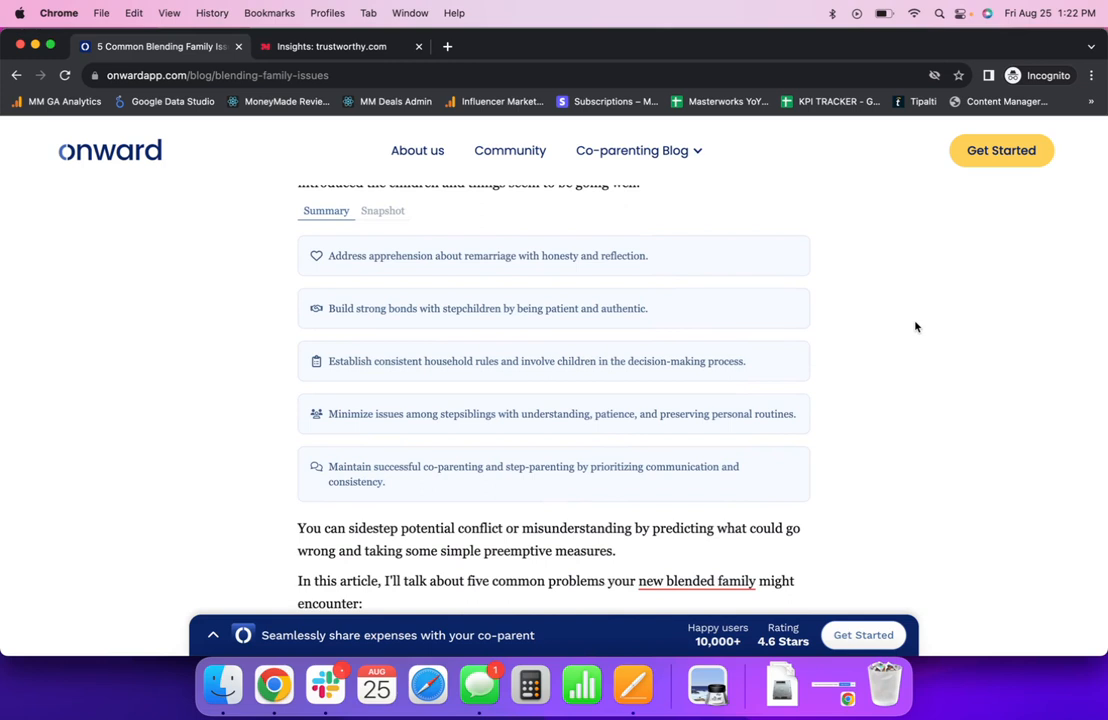
pyautogui.moveTo(784, 268)
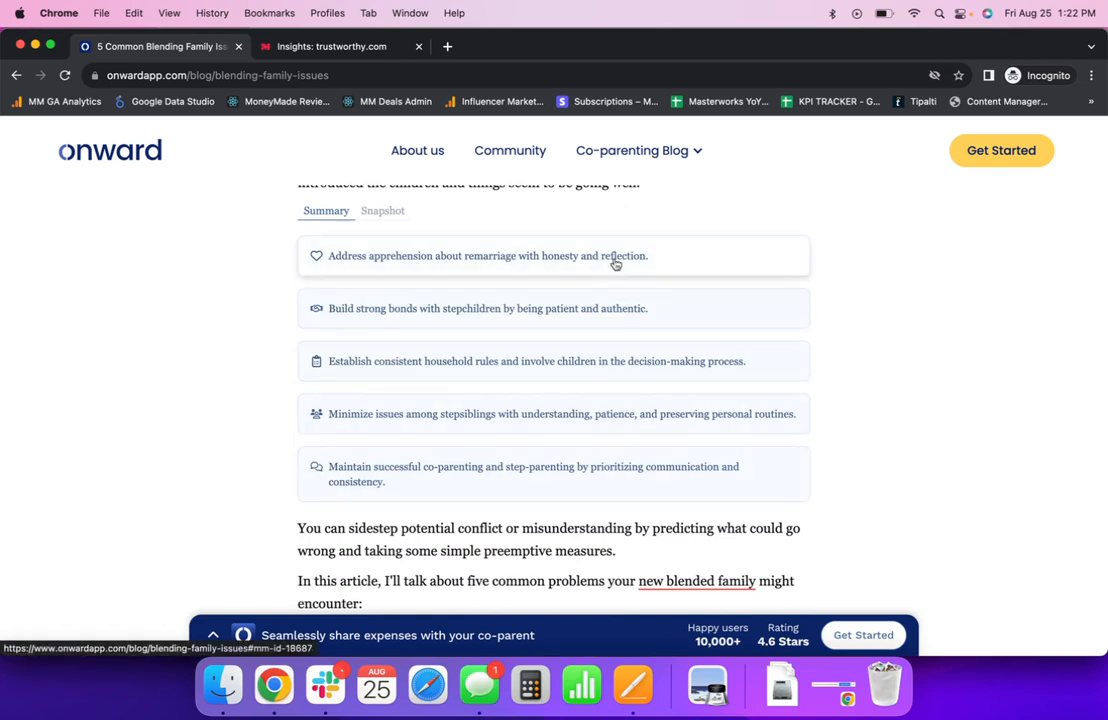
pyautogui.moveTo(870, 392)
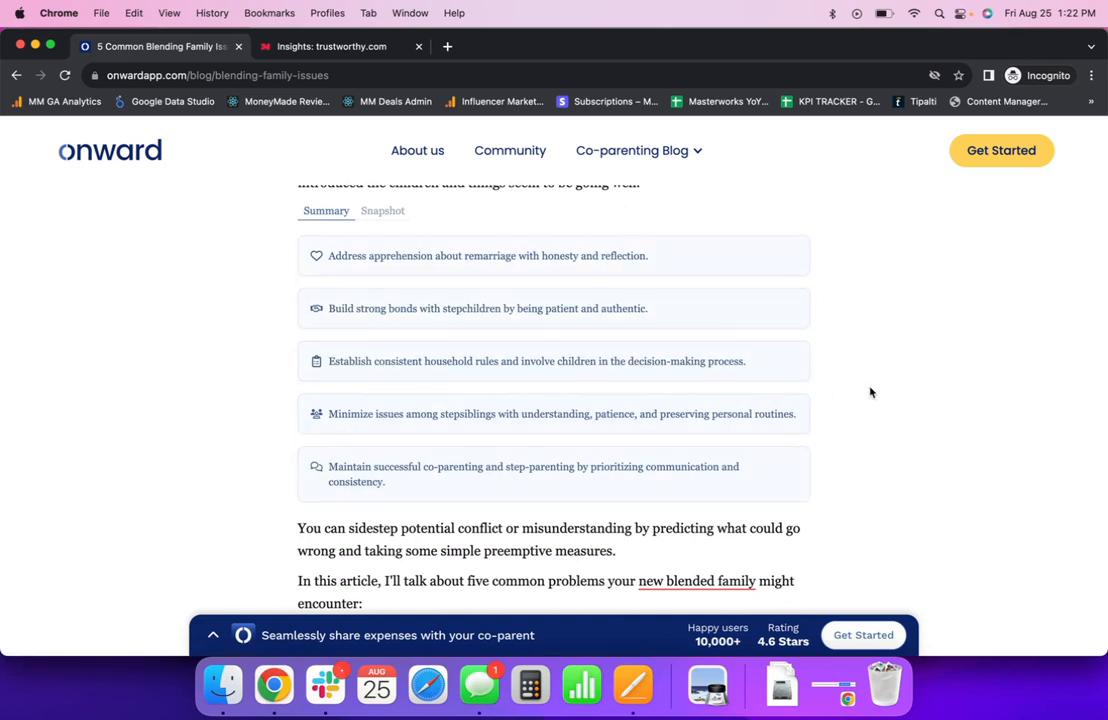
pyautogui.moveTo(894, 376)
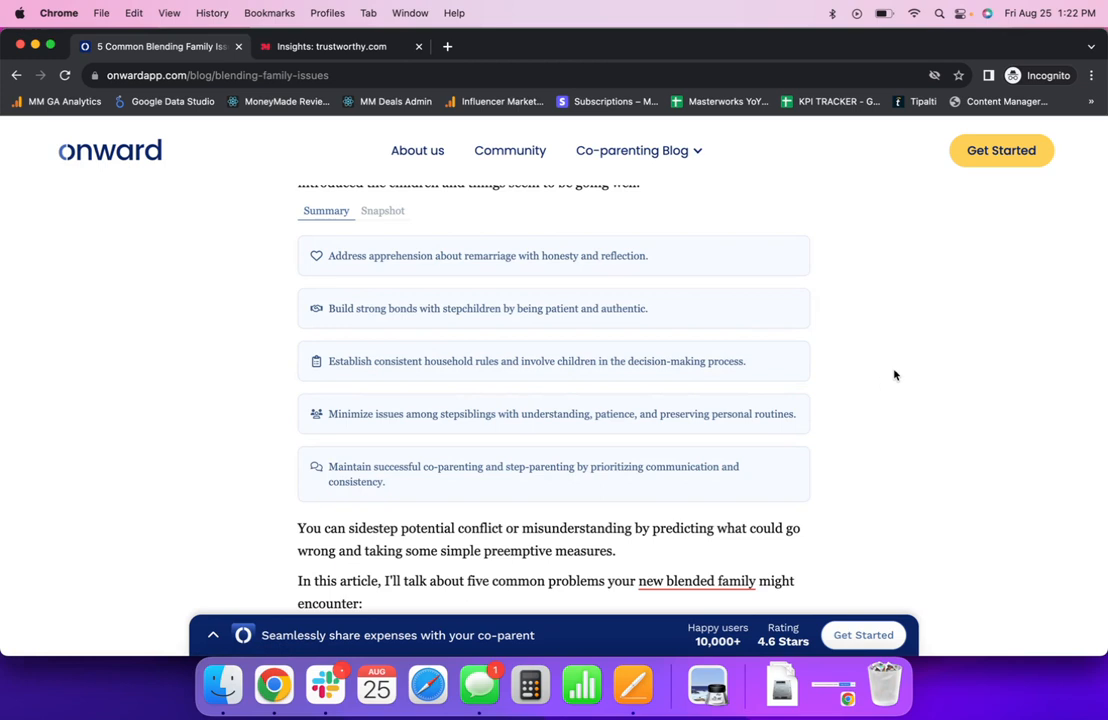
pyautogui.moveTo(912, 374)
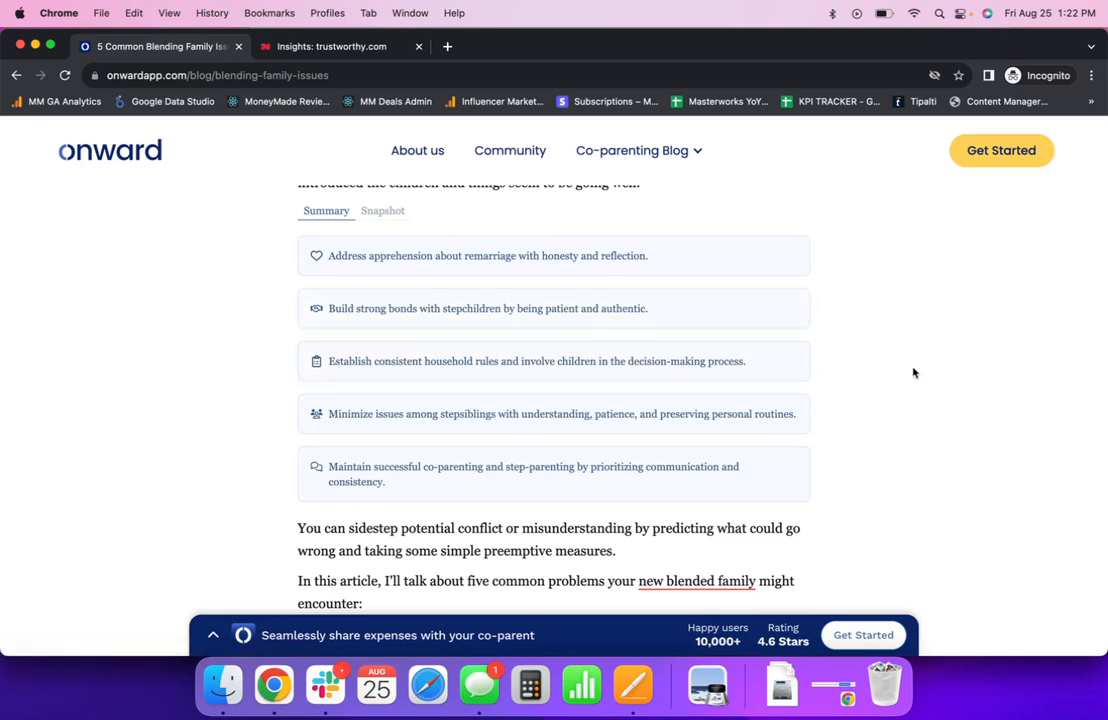
pyautogui.scroll(-3)
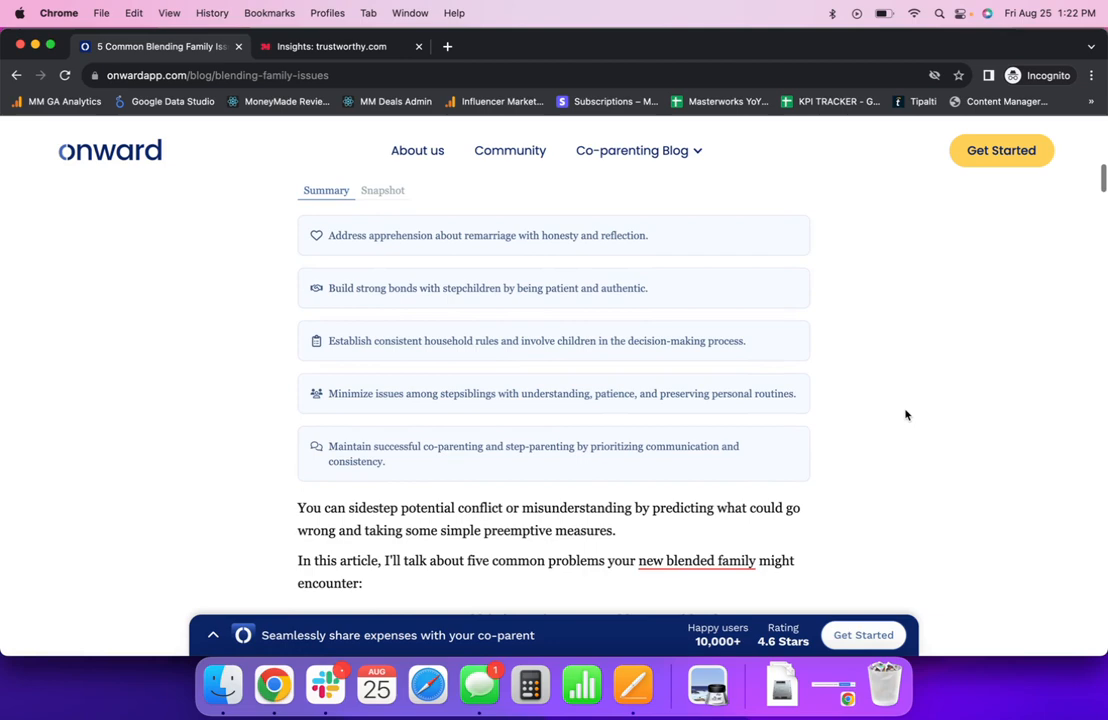
pyautogui.moveTo(828, 420)
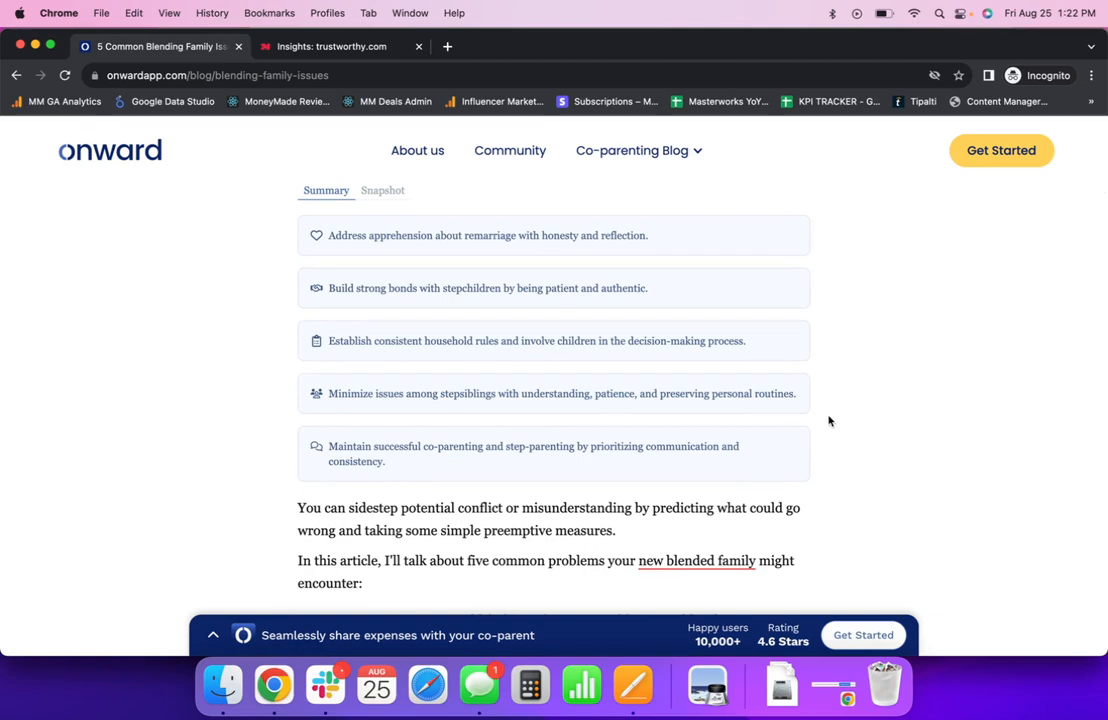
pyautogui.scroll(-3)
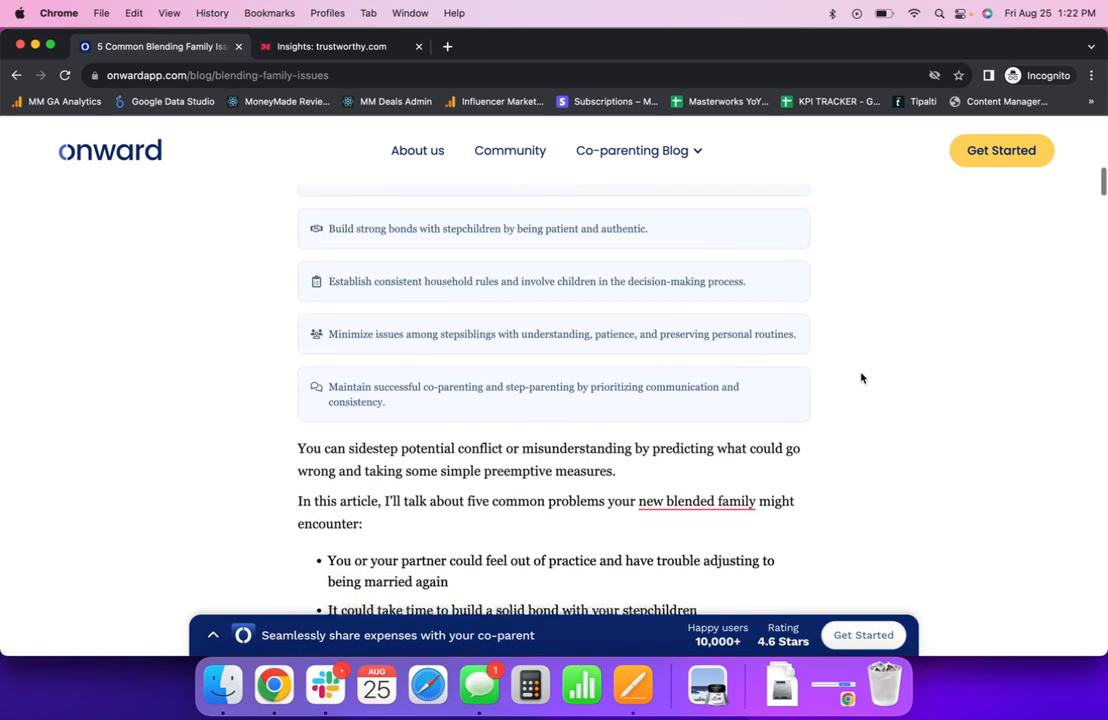
# - Scroll through the Onward promo box of benefits down to 'Tips for addressing your doubts'
pyautogui.scroll(-3)
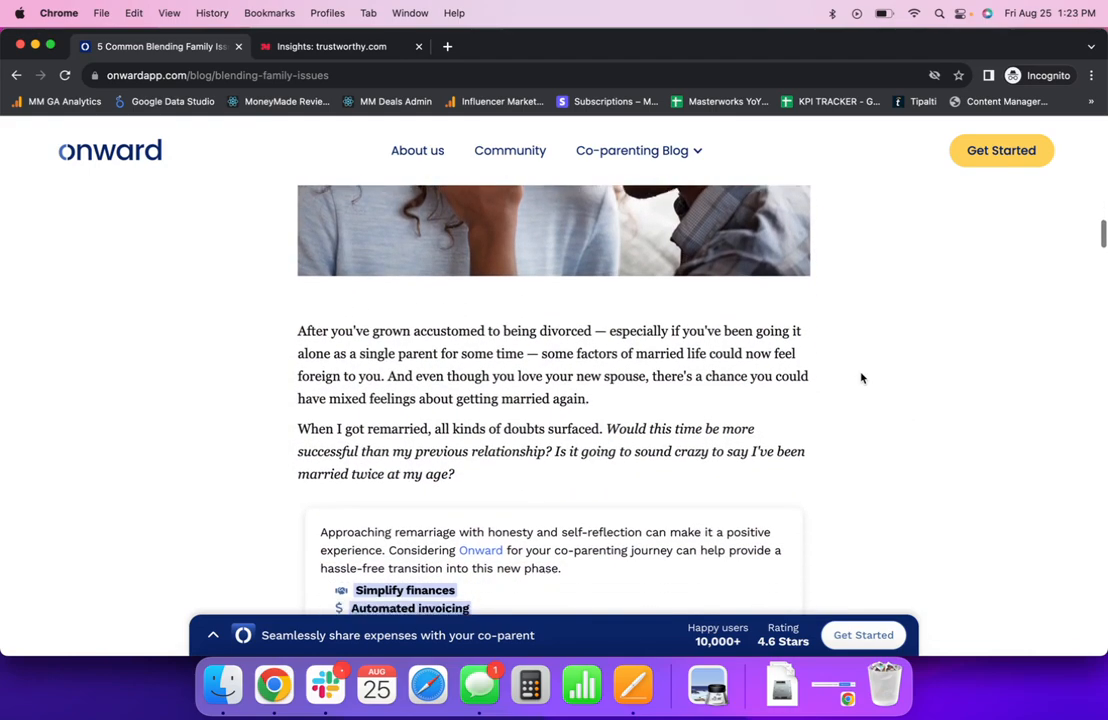
pyautogui.scroll(-3)
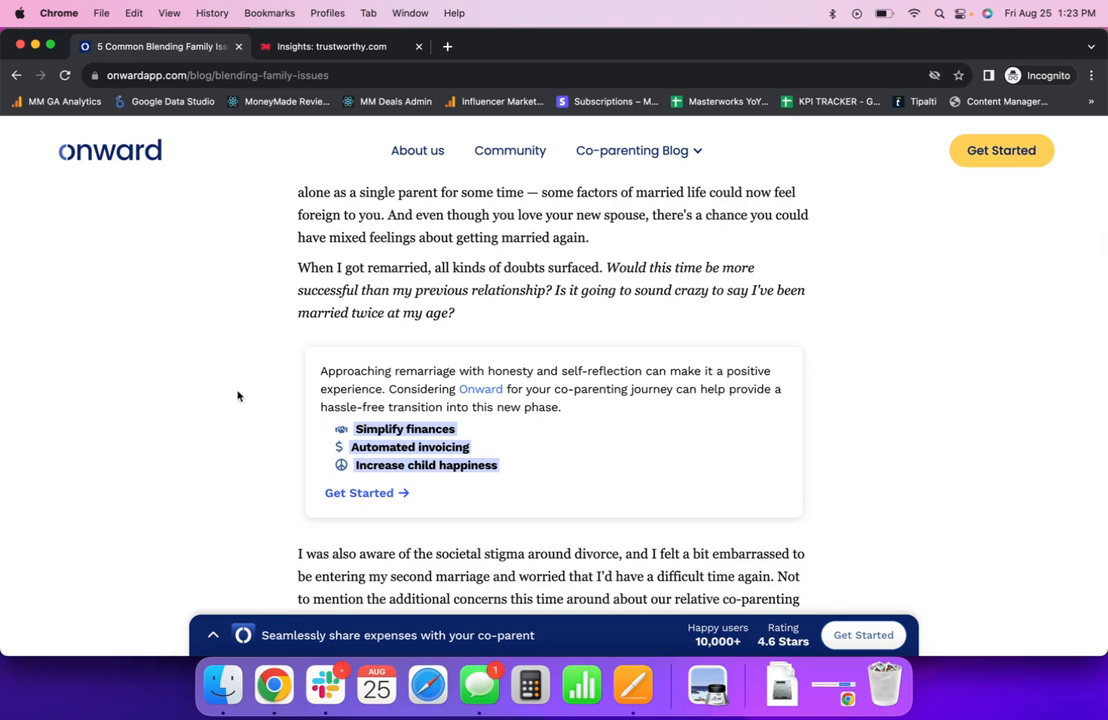
pyautogui.moveTo(704, 332)
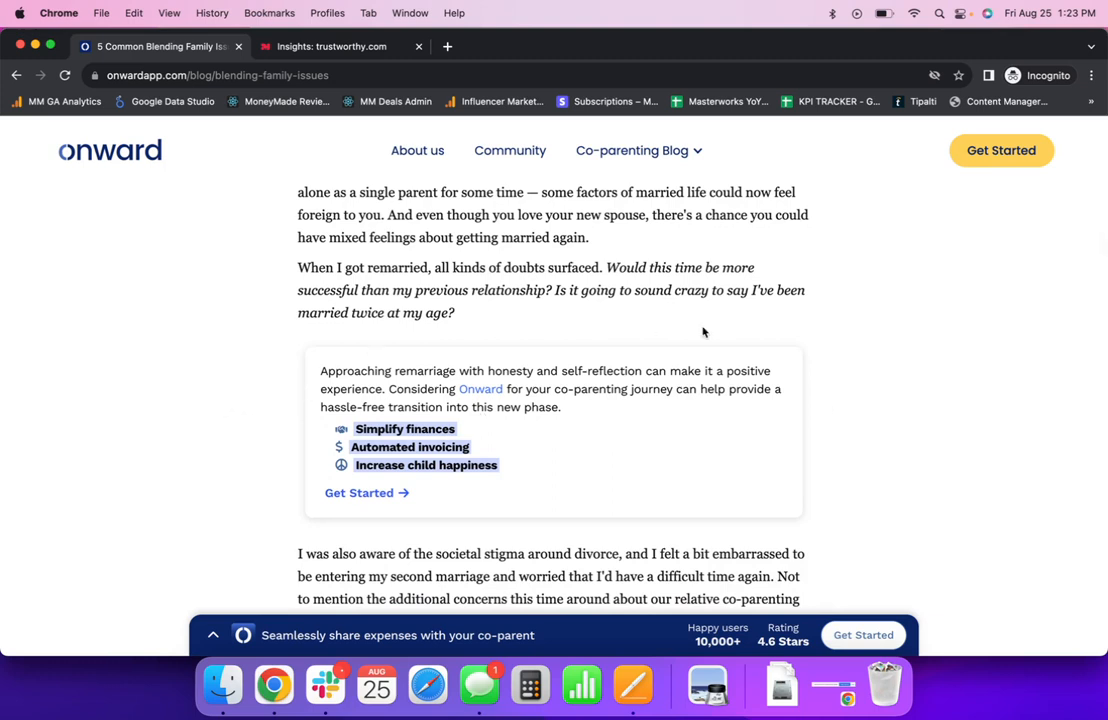
pyautogui.moveTo(328, 400)
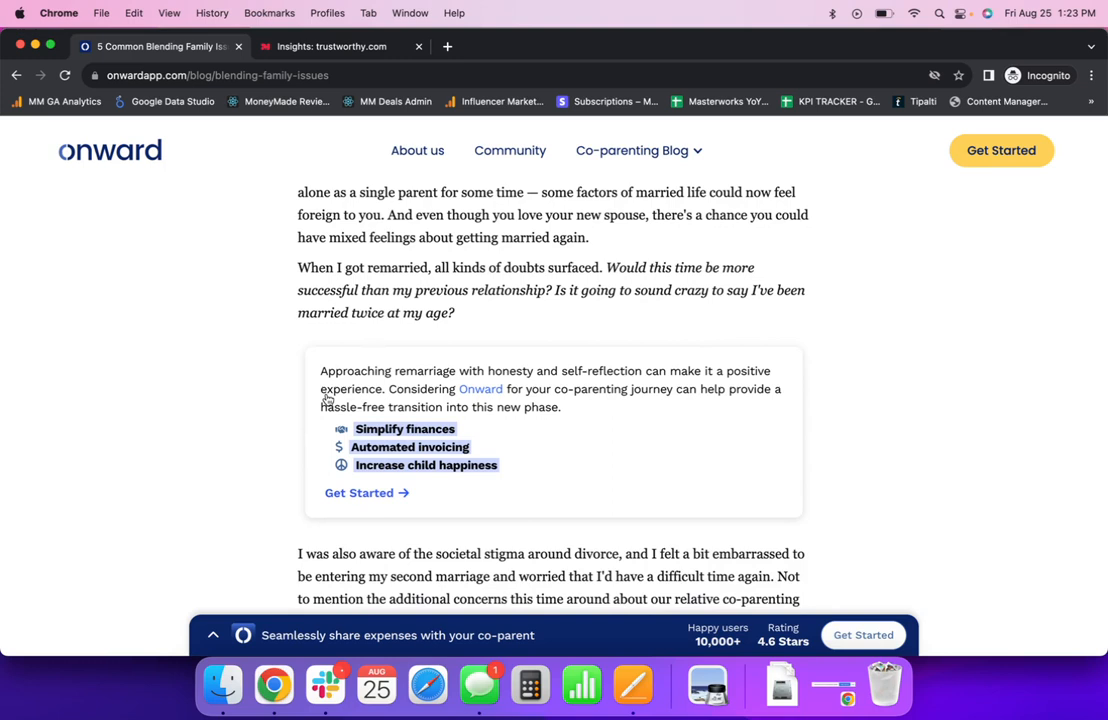
pyautogui.moveTo(880, 442)
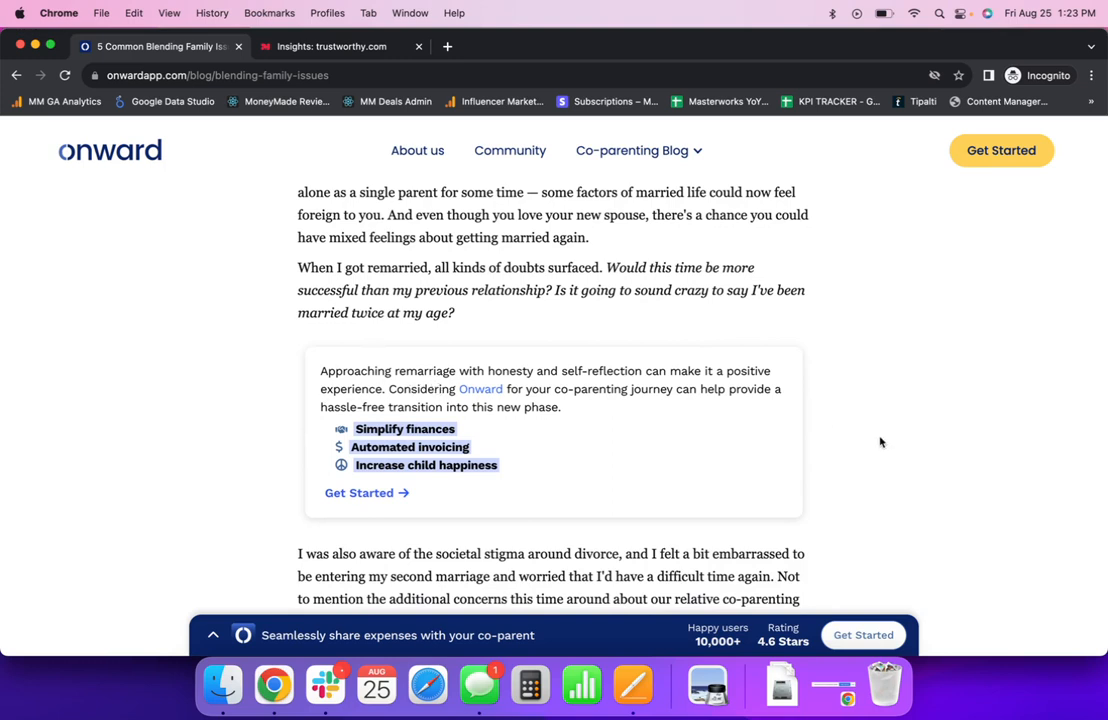
pyautogui.moveTo(760, 336)
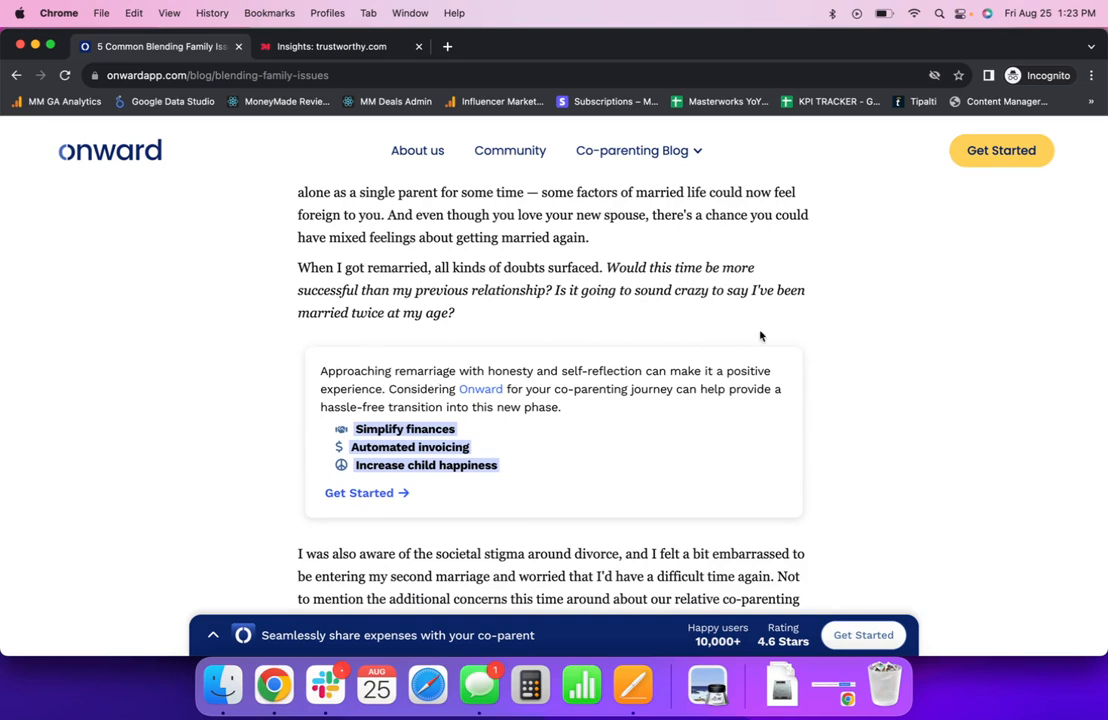
pyautogui.scroll(-3)
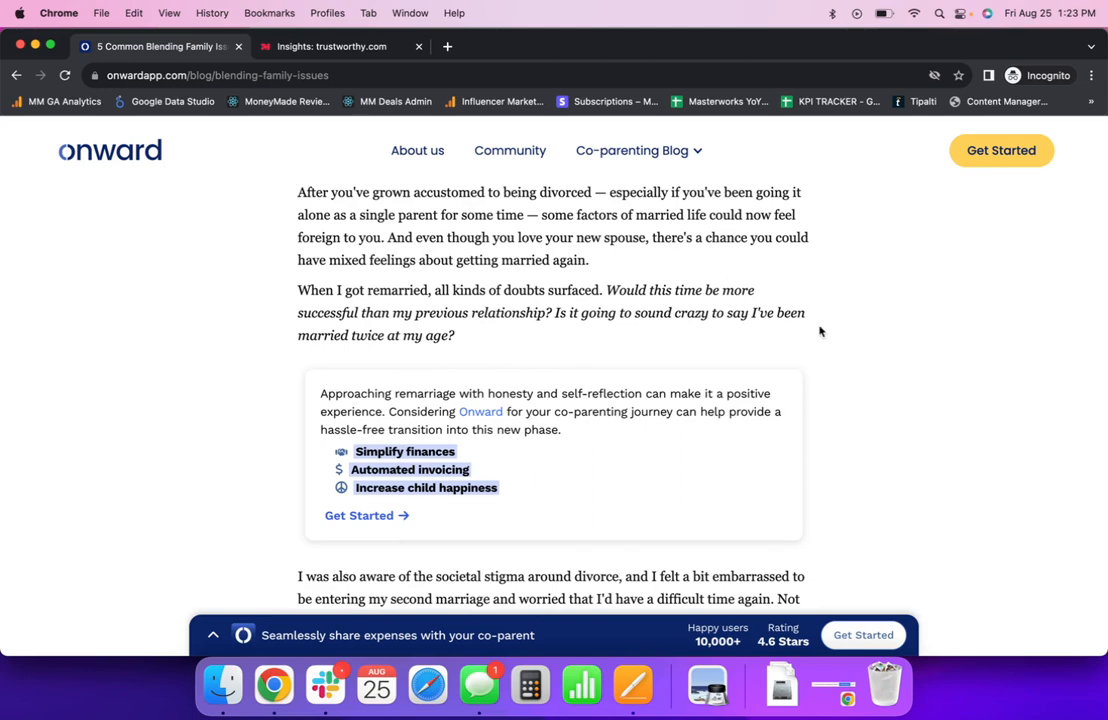
pyautogui.scroll(-3)
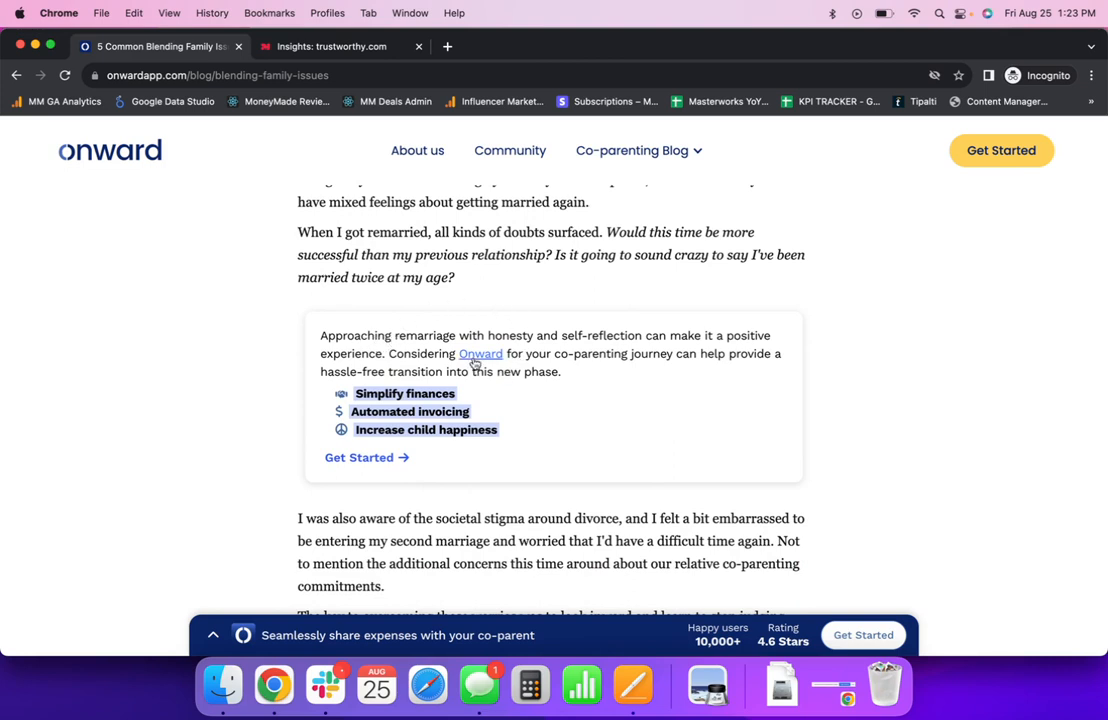
pyautogui.moveTo(424, 432)
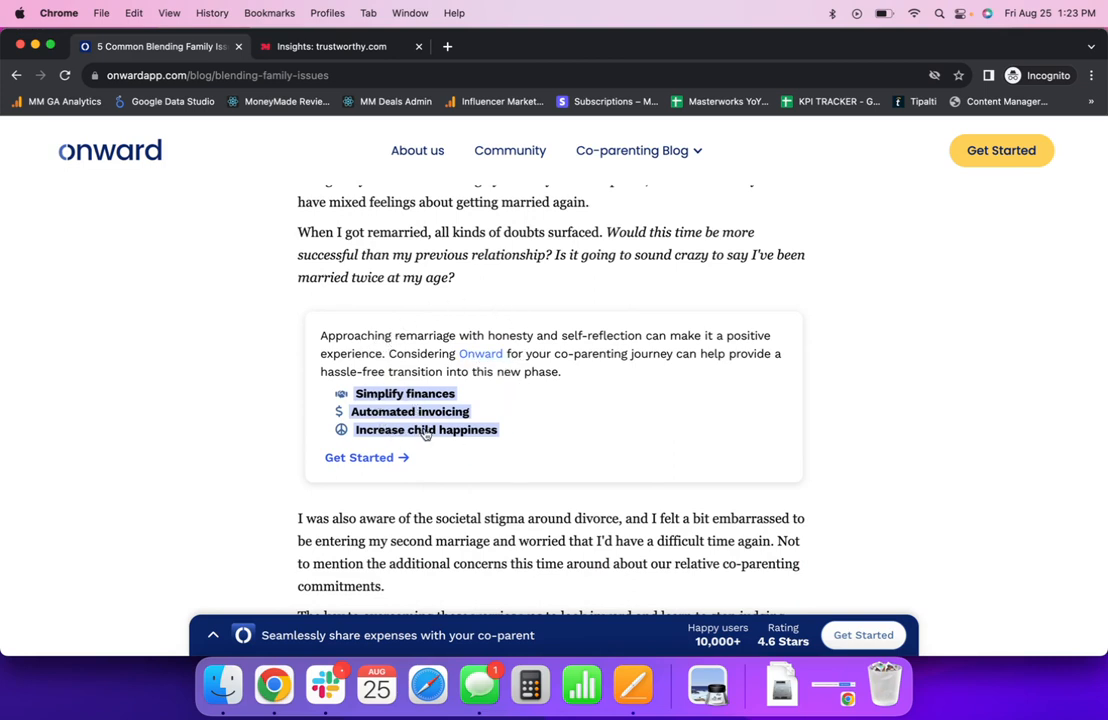
pyautogui.moveTo(844, 420)
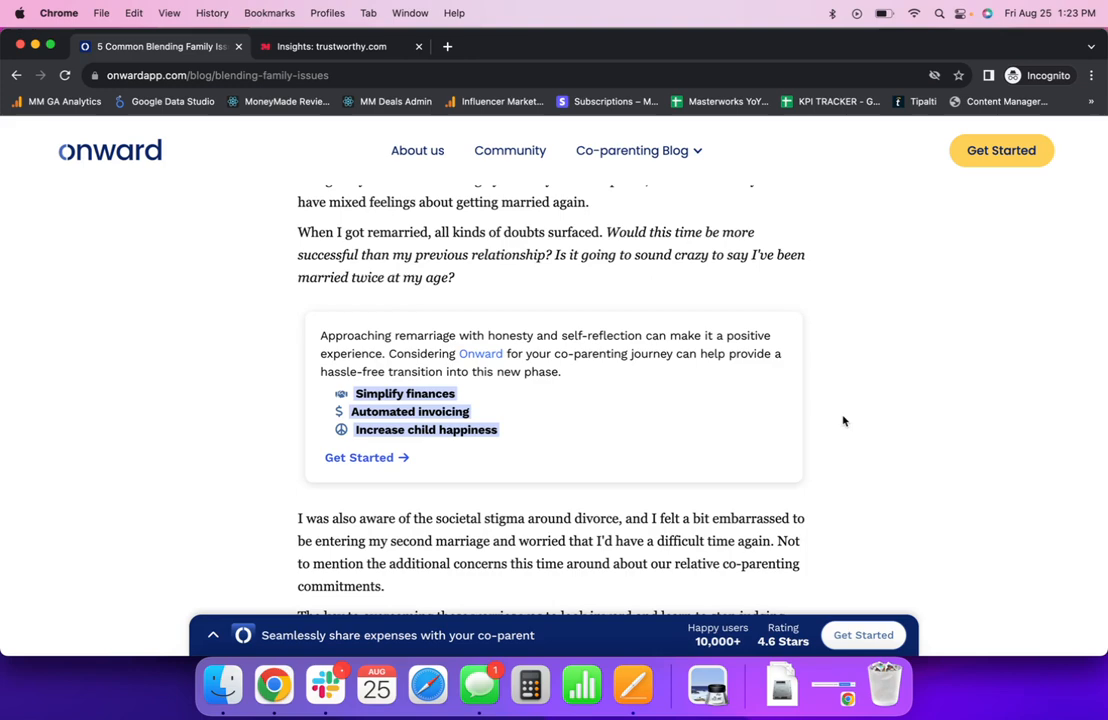
pyautogui.scroll(-3)
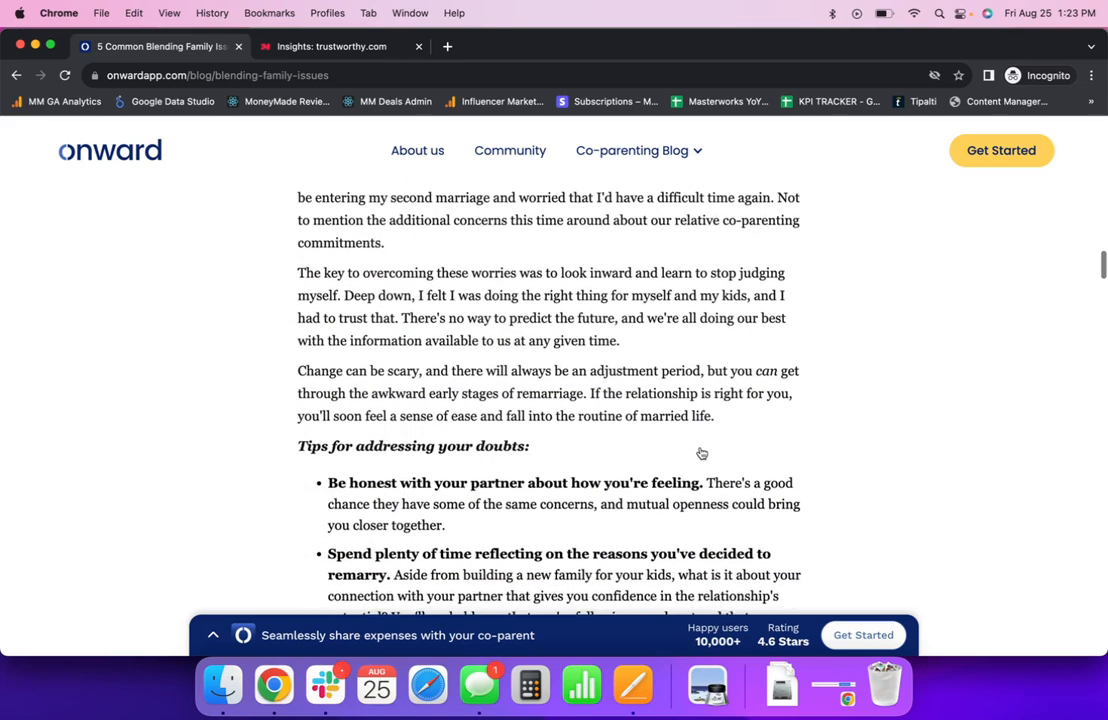
# - Scroll past the expanded Onward expense-sharing panel with app video to the stepkid bonding tips
pyautogui.scroll(-3)
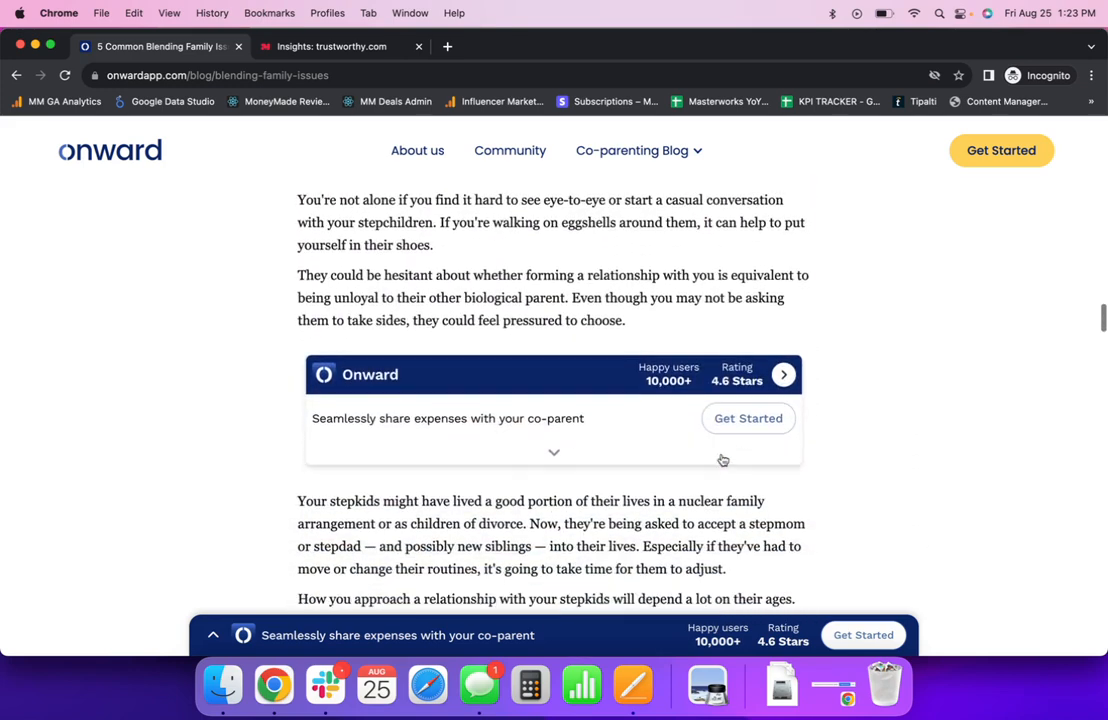
pyautogui.scroll(-3)
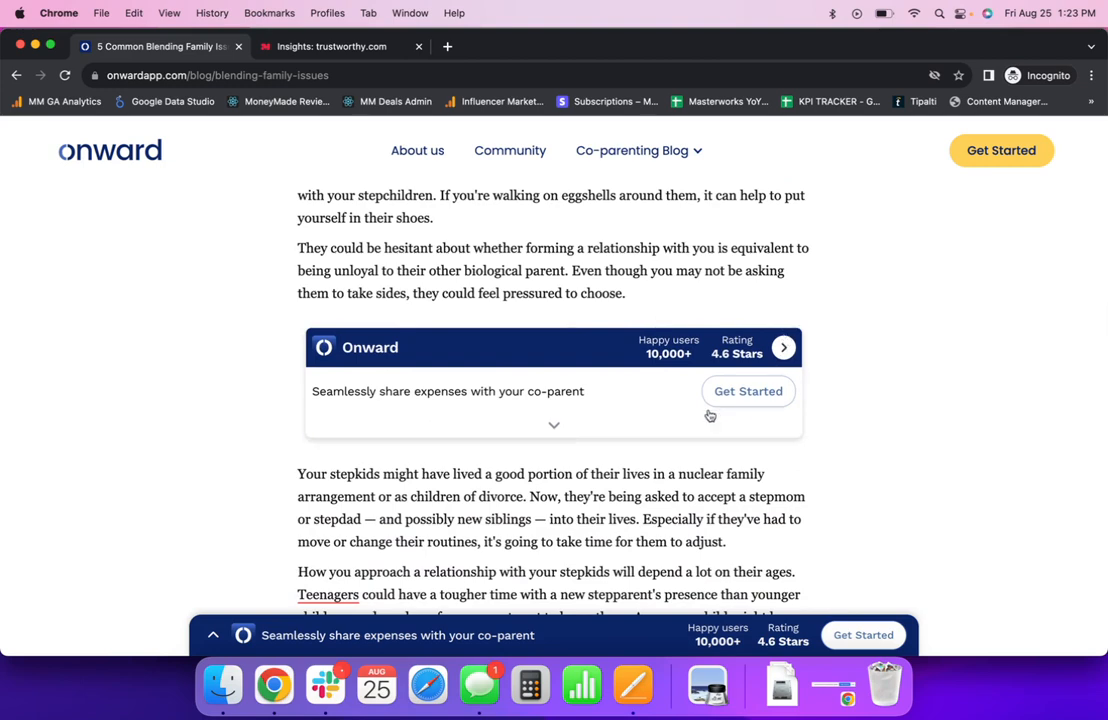
pyautogui.scroll(-3)
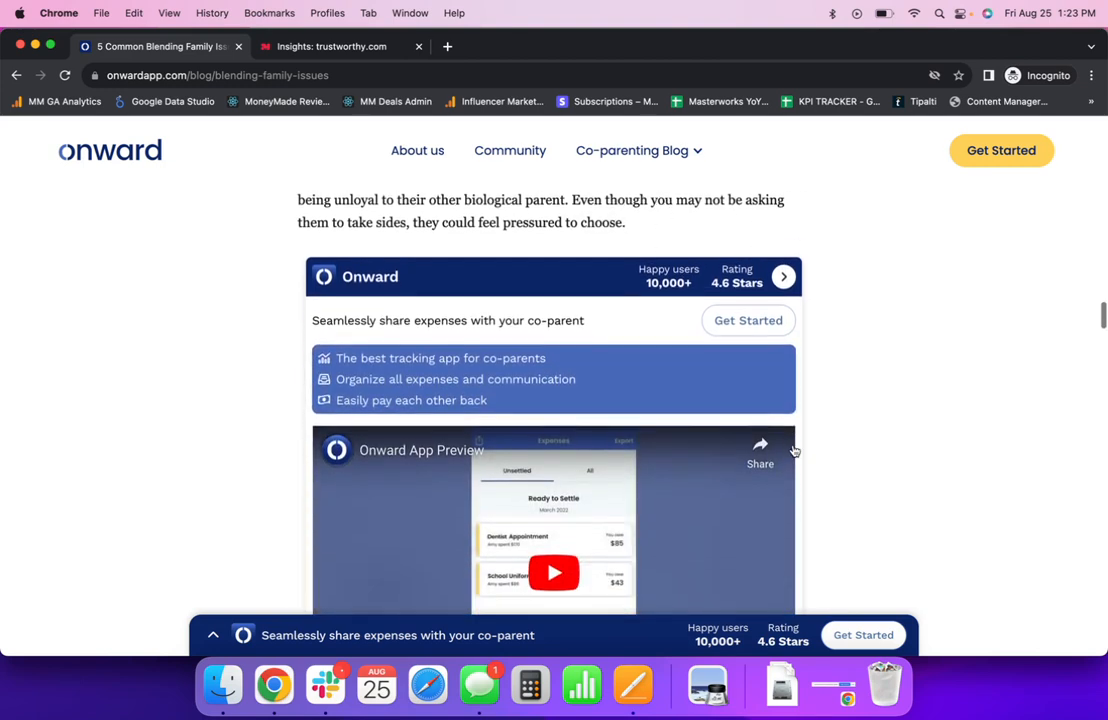
pyautogui.scroll(-3)
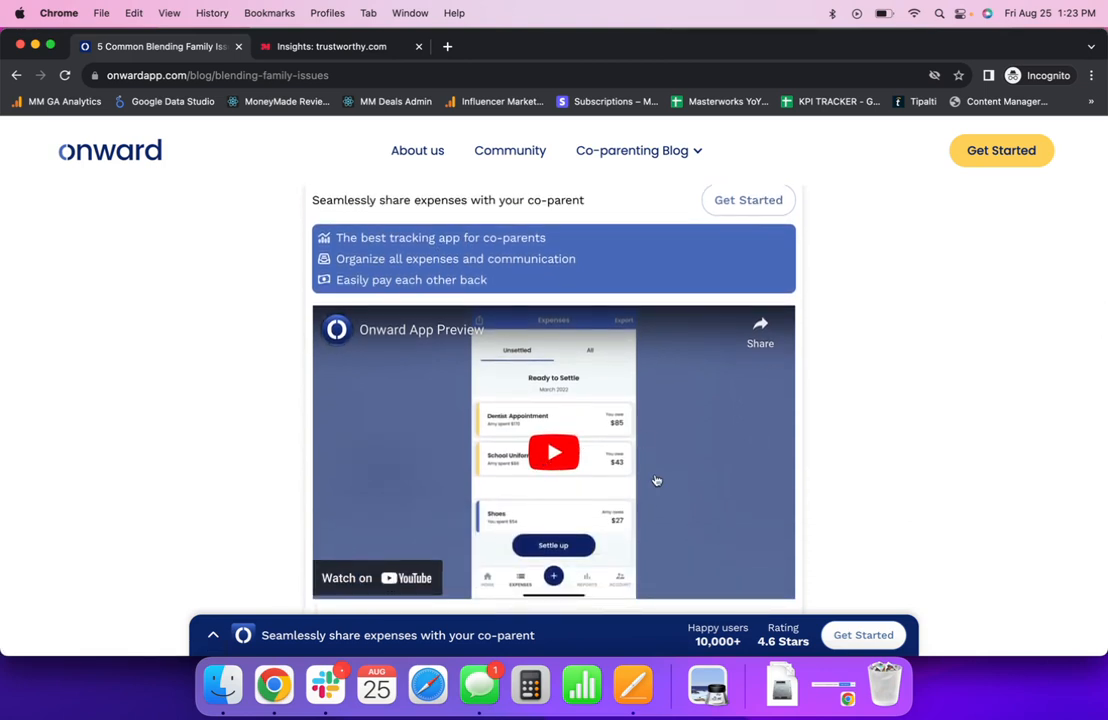
pyautogui.moveTo(862, 462)
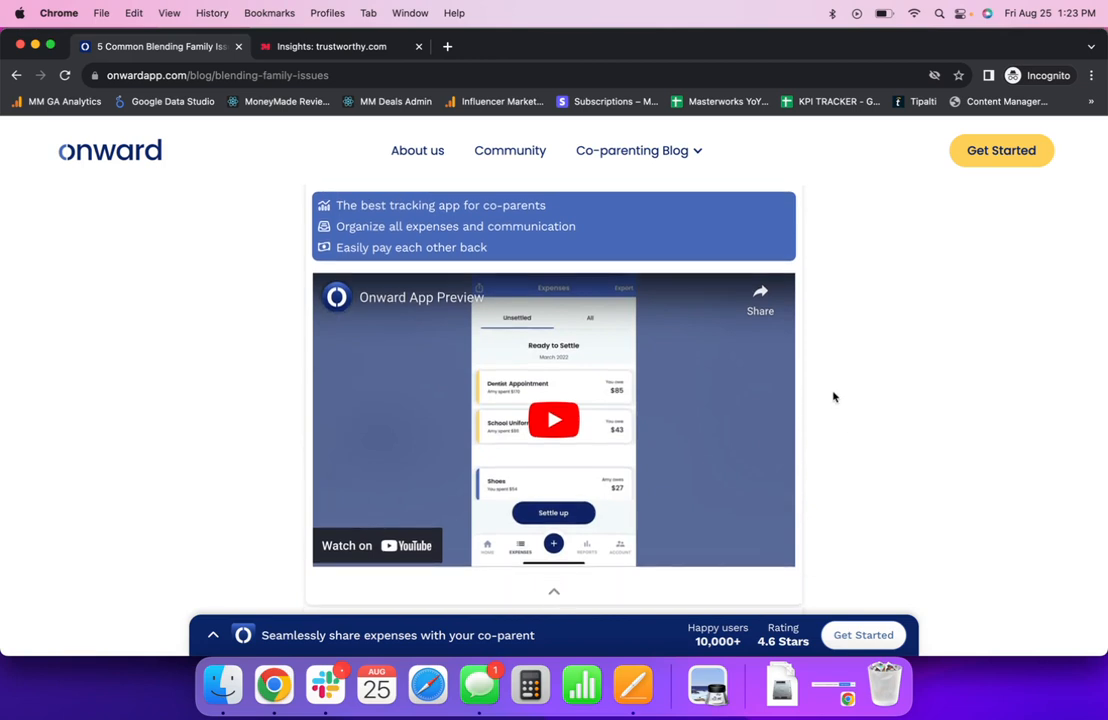
pyautogui.scroll(-3)
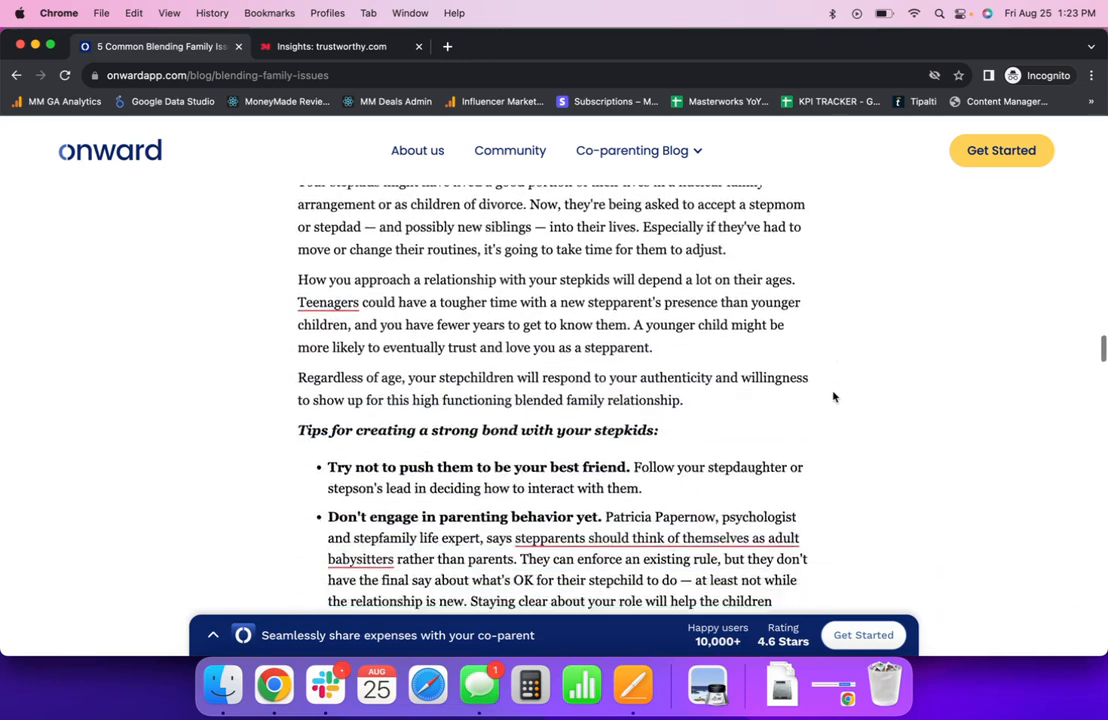
pyautogui.scroll(-3)
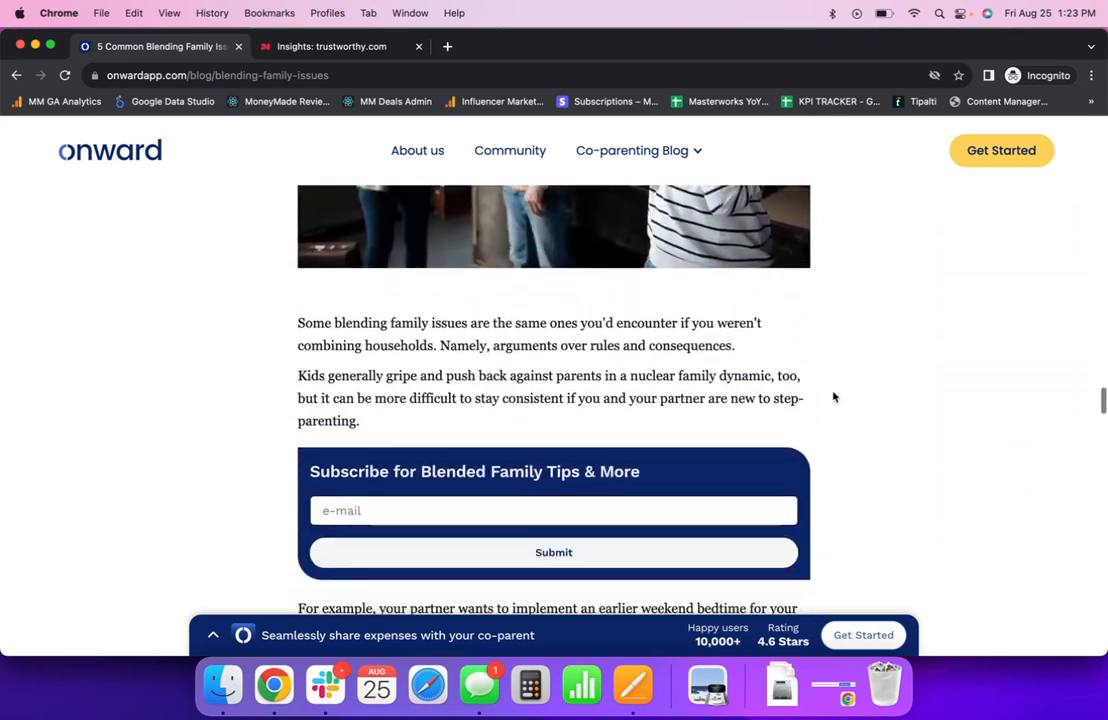
# - Scroll past the 'Subscribe for Blended Family Tips & More' form to the sibling rivalry section's Onward banner
pyautogui.scroll(-3)
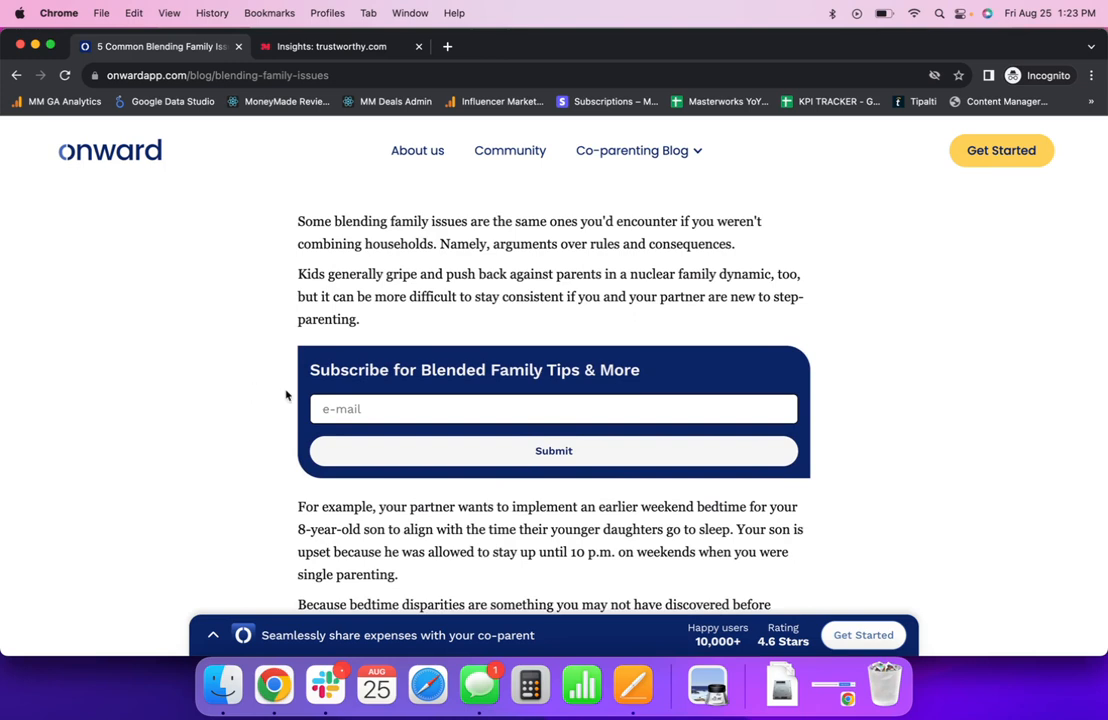
pyautogui.moveTo(420, 370)
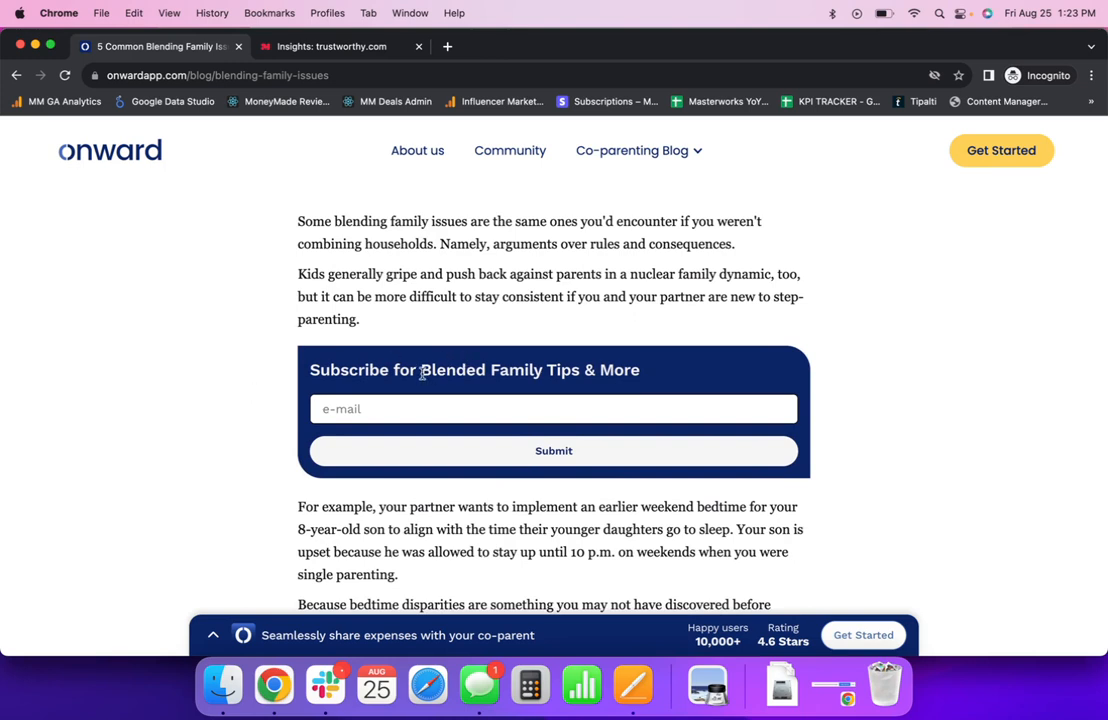
pyautogui.doubleClick(480, 370)
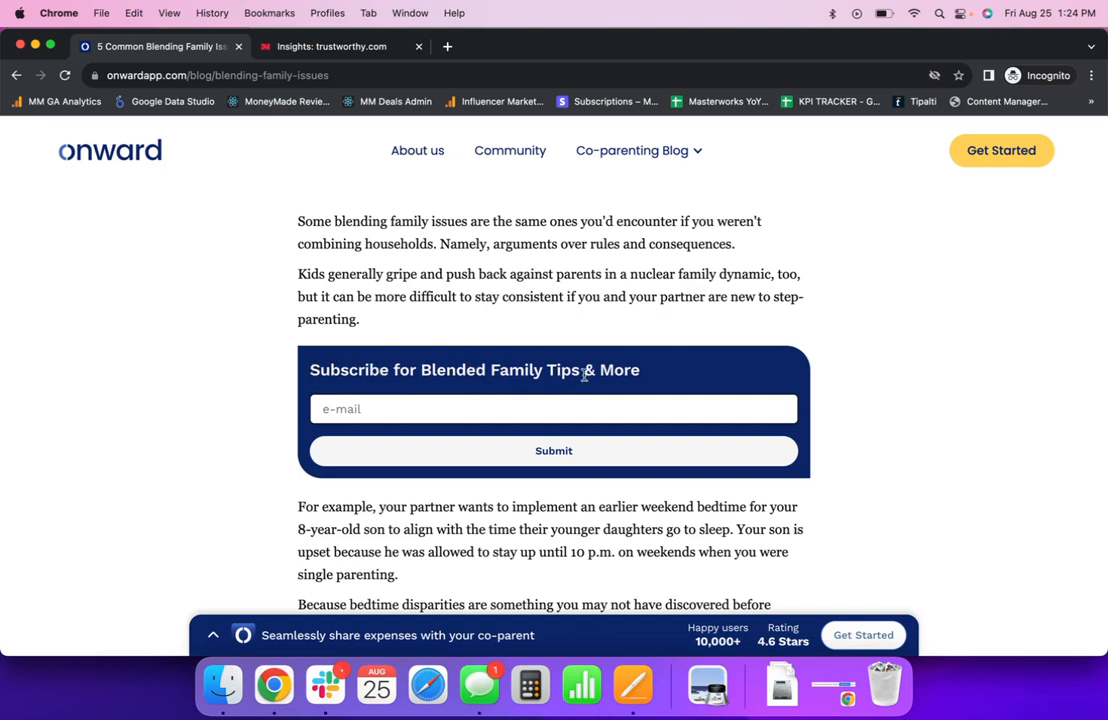
pyautogui.scroll(-3)
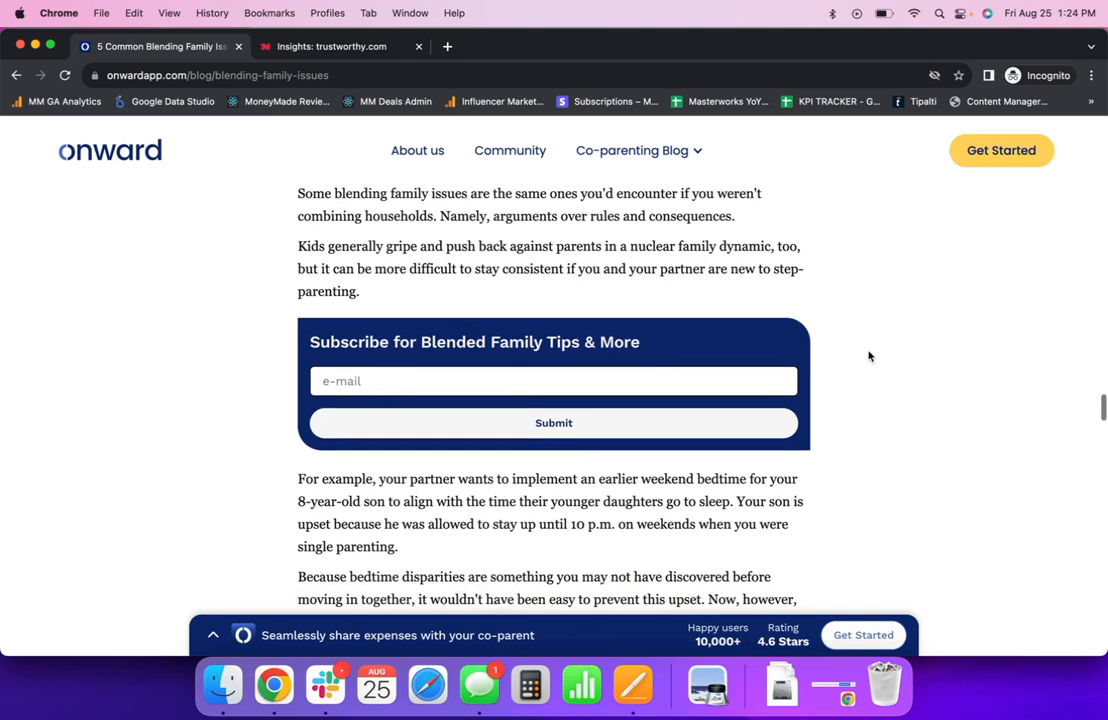
pyautogui.scroll(-3)
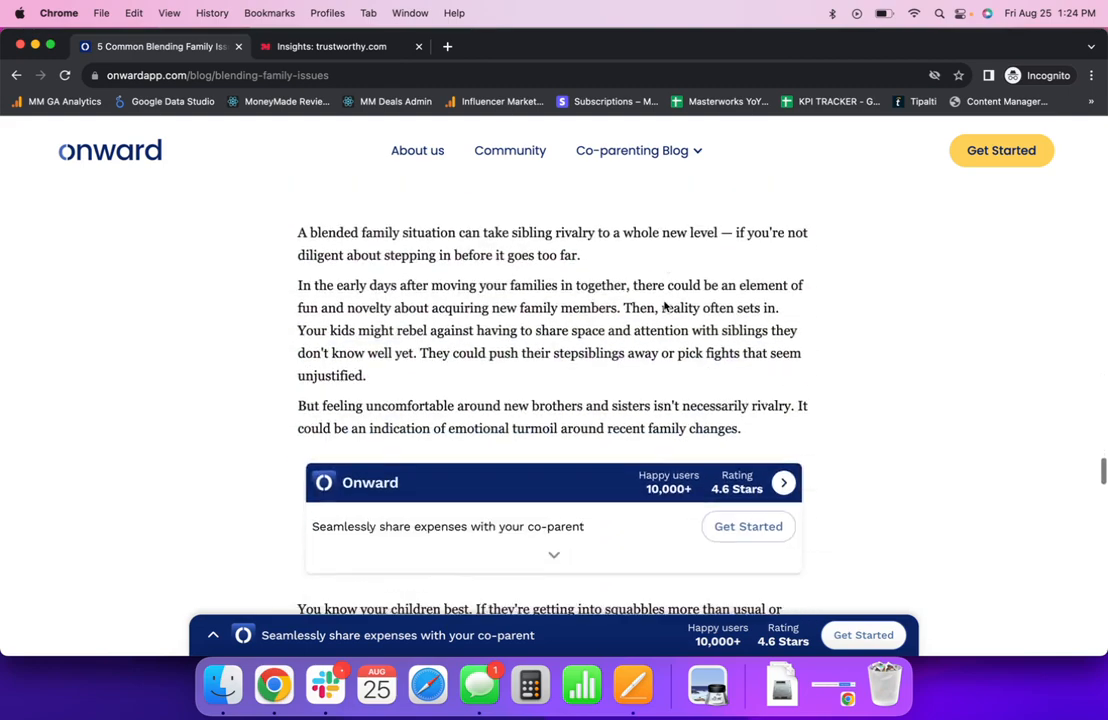
# - Scroll into the co-parenting section until the 'Prioritize Parenting Time' popup appears
pyautogui.scroll(-3)
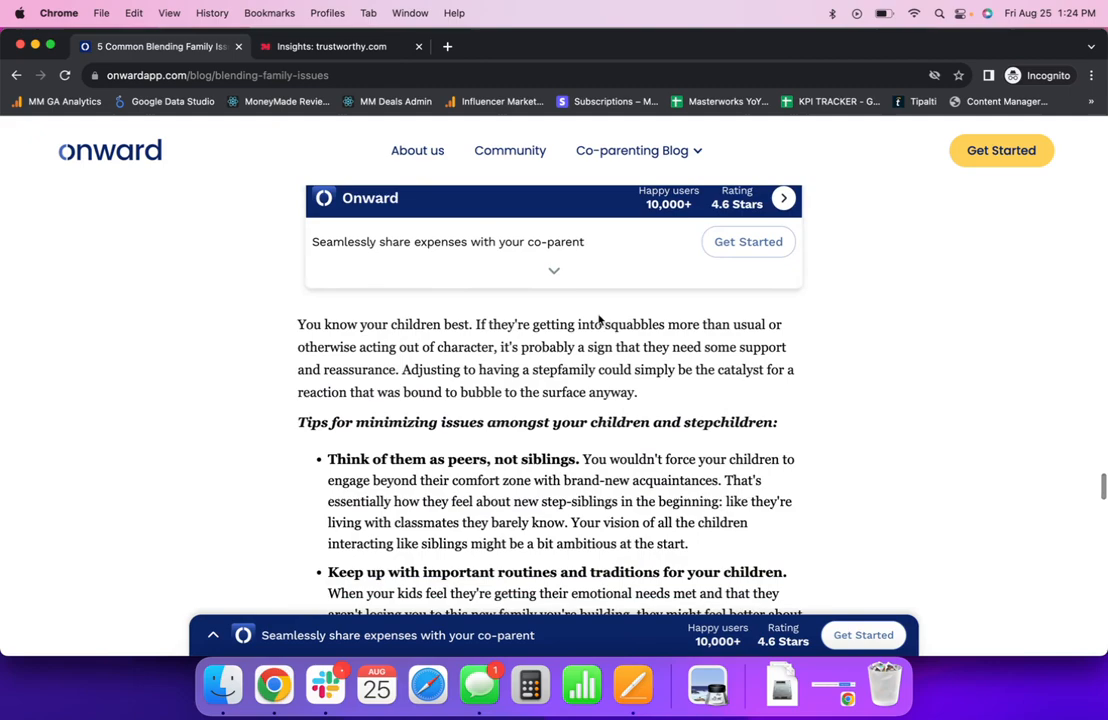
pyautogui.scroll(-3)
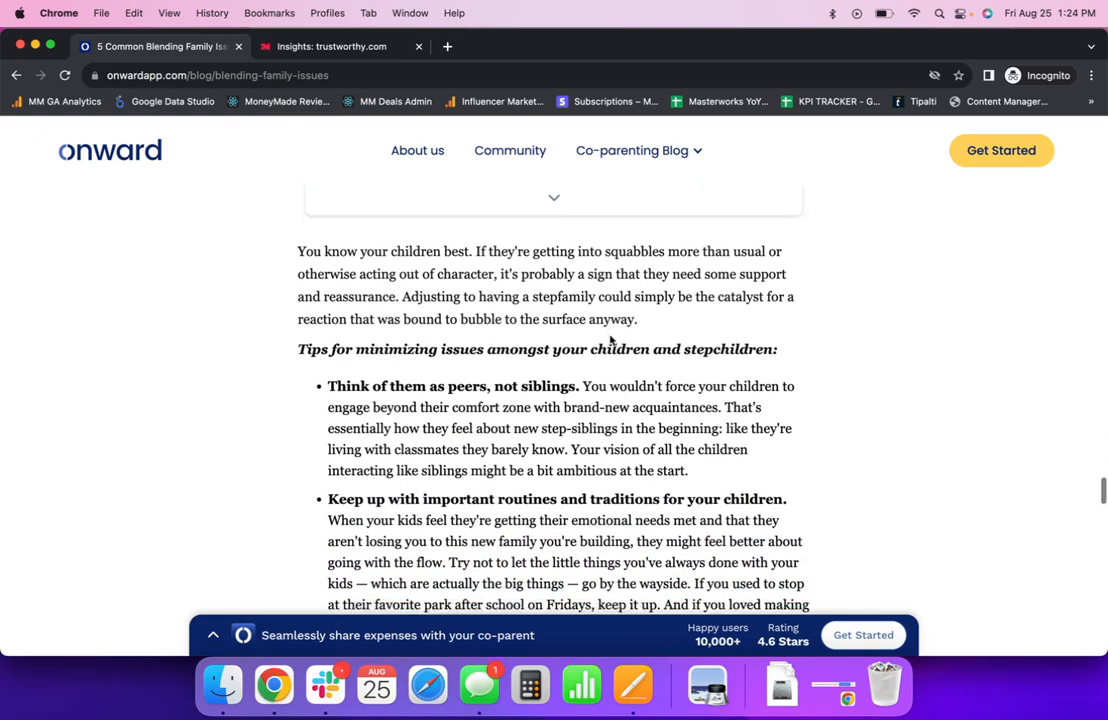
pyautogui.scroll(-3)
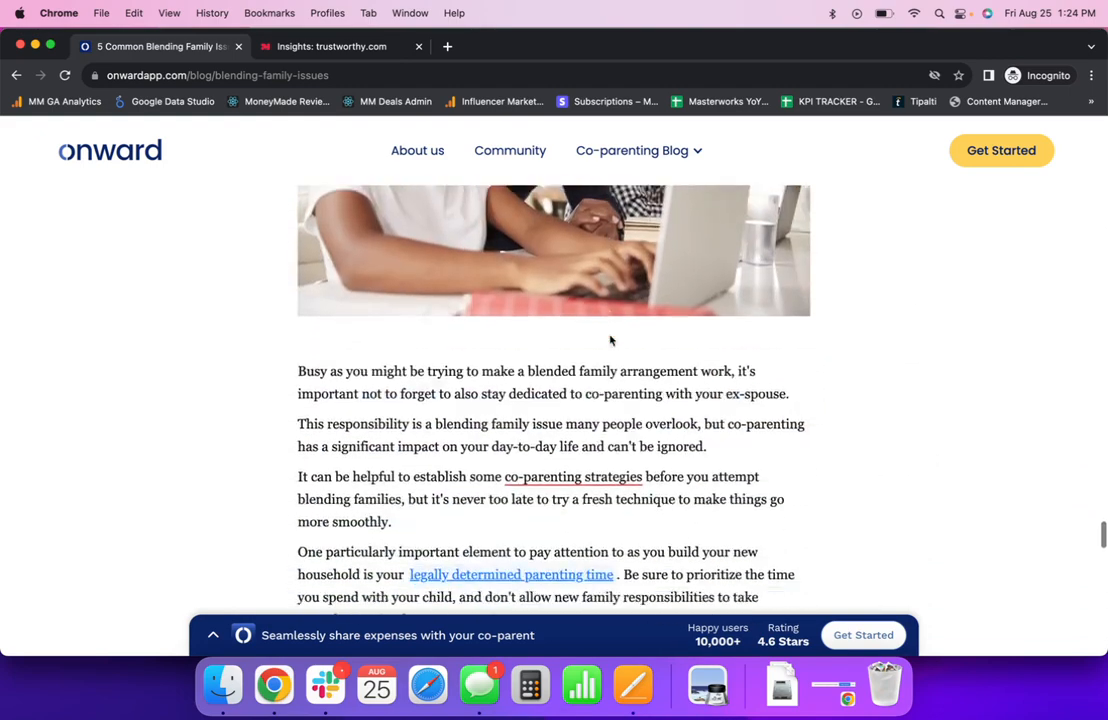
pyautogui.scroll(-3)
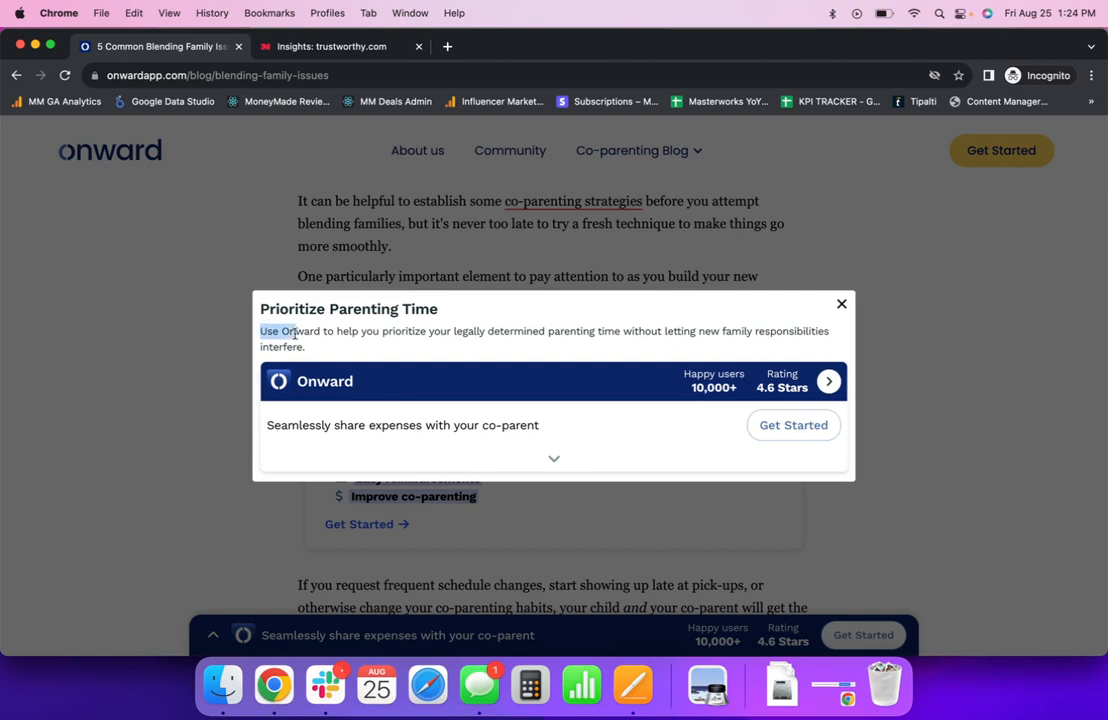
# - Highlight the popup's opening sentence about Onward, then close the popup
pyautogui.moveTo(290, 332); pyautogui.dragTo(306, 348)
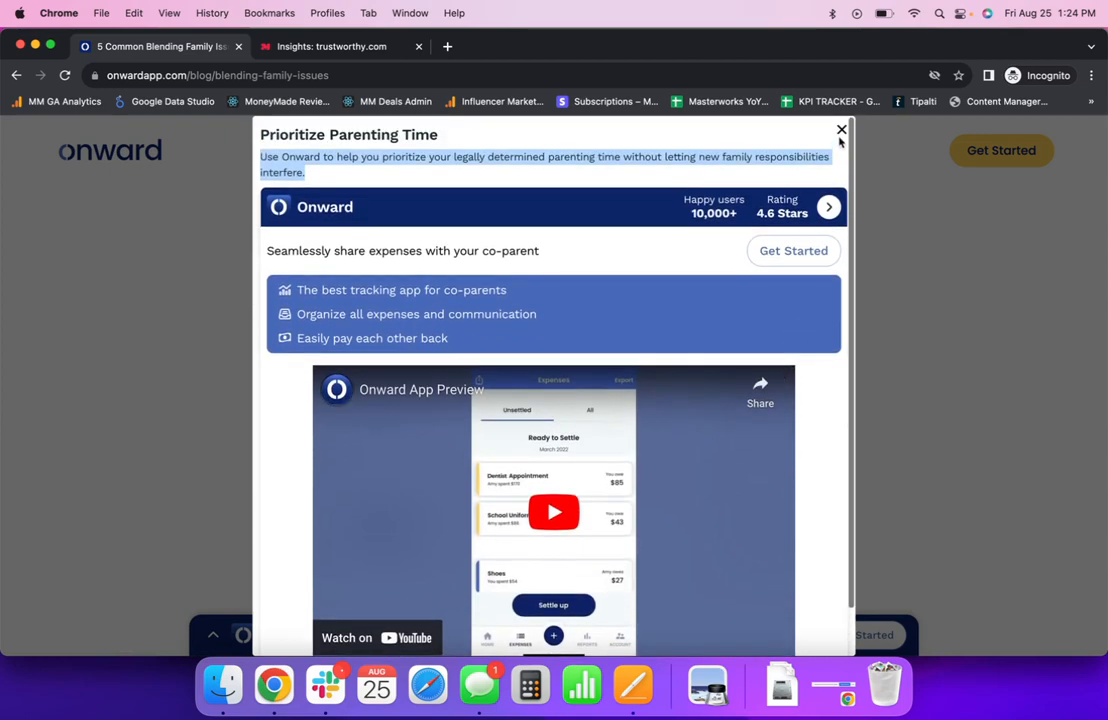
pyautogui.click(840, 130)
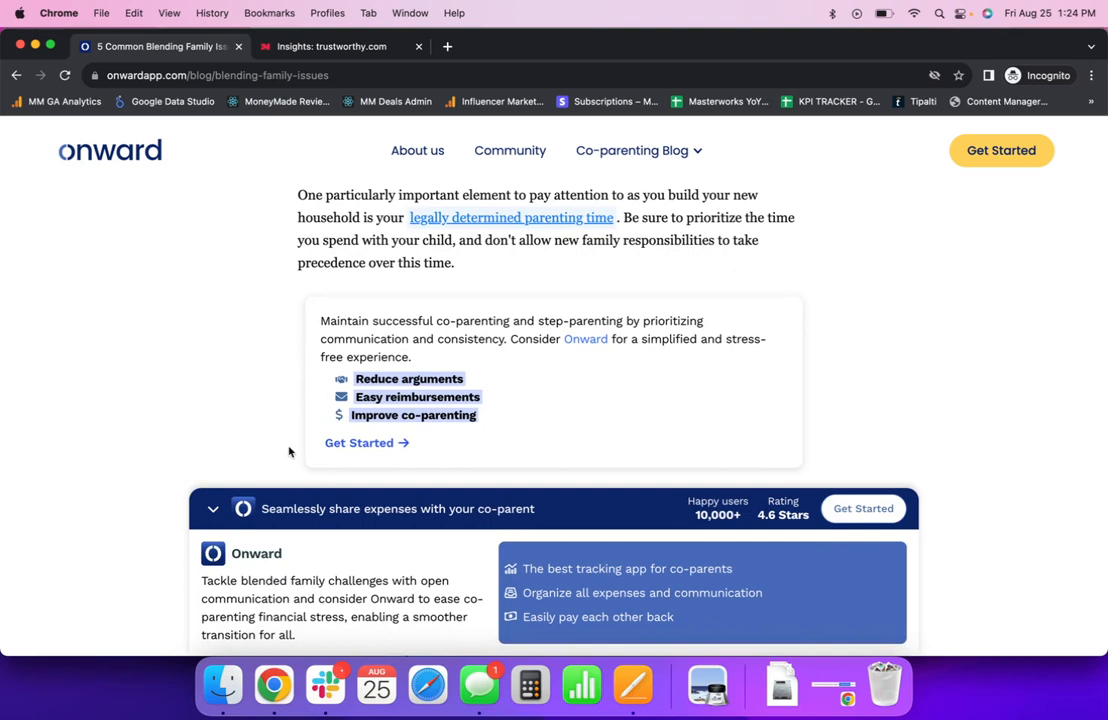
# - Scroll past the co-parenting CTA box, then switch to the MoneyMade Insights tab
pyautogui.scroll(-3)
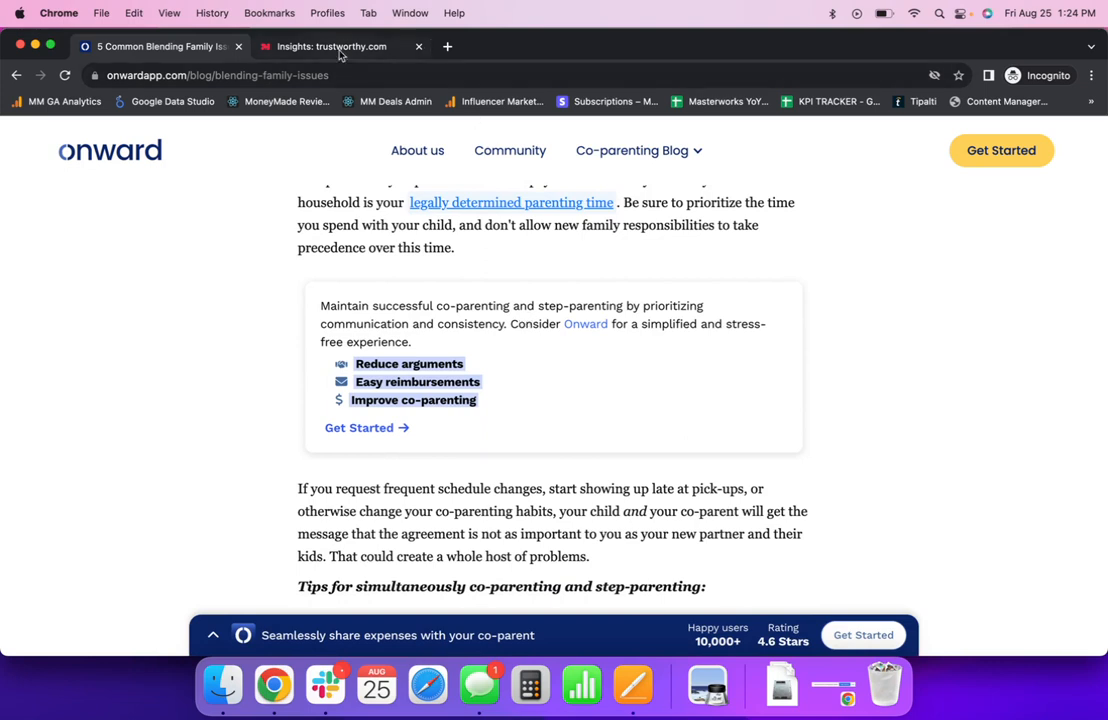
pyautogui.moveTo(330, 46)
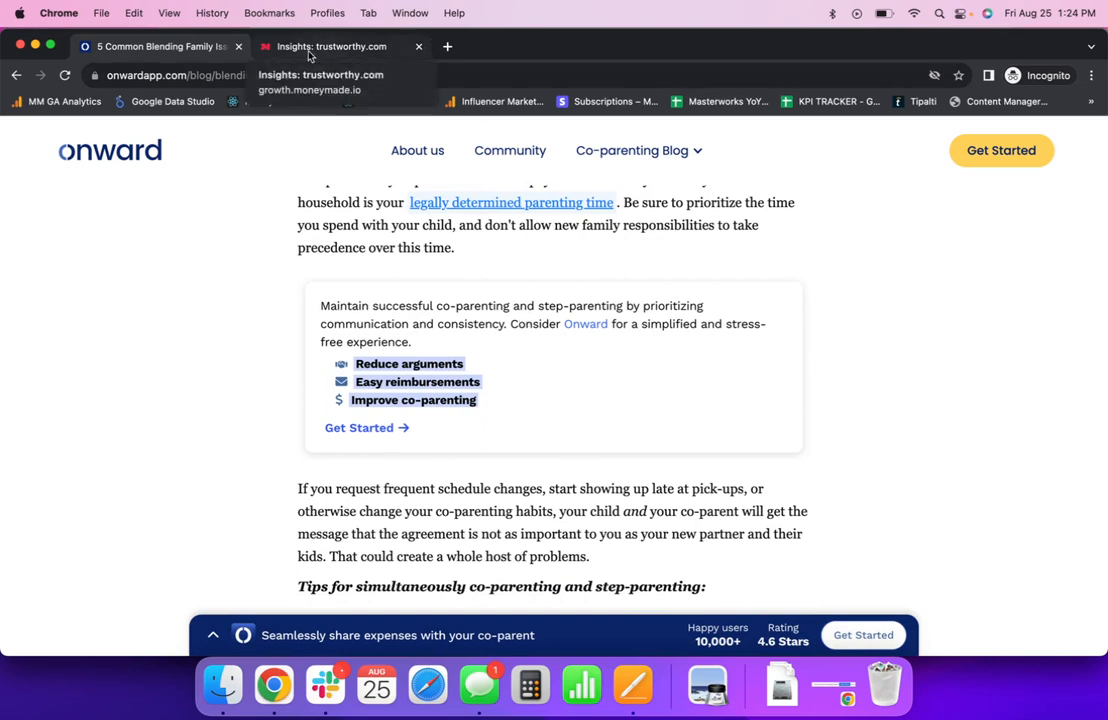
pyautogui.click(330, 46)
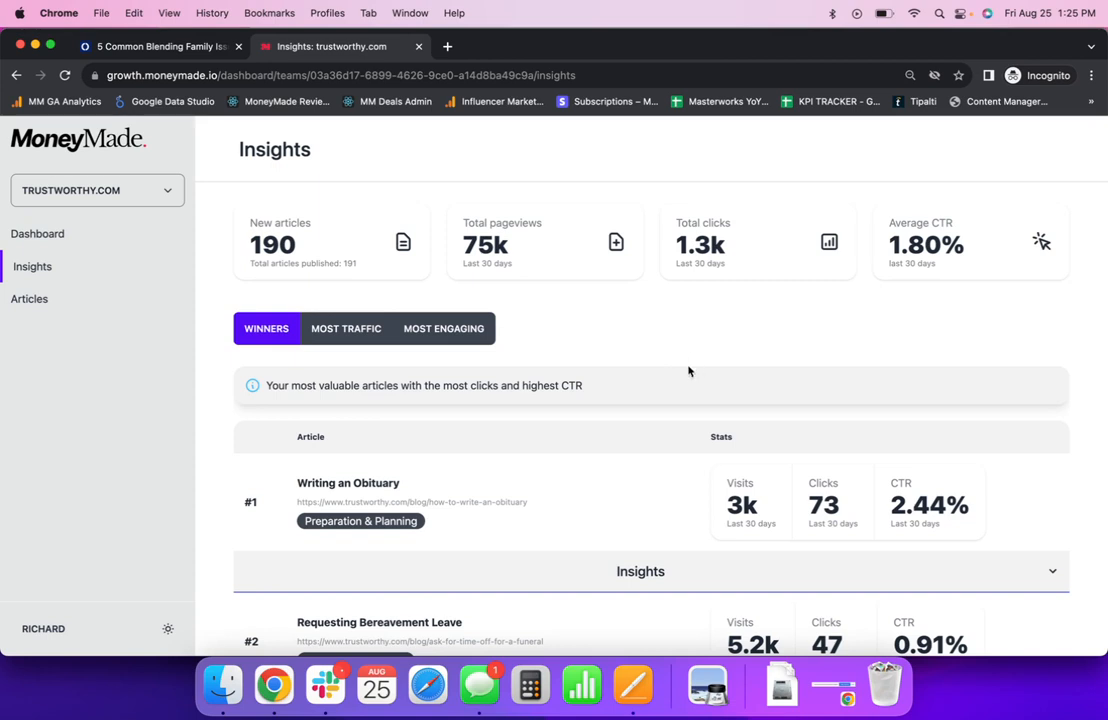
# - Scroll the trustworthy.com Winners list down to #8, Locating Deceased's Safety Box
pyautogui.scroll(-3)
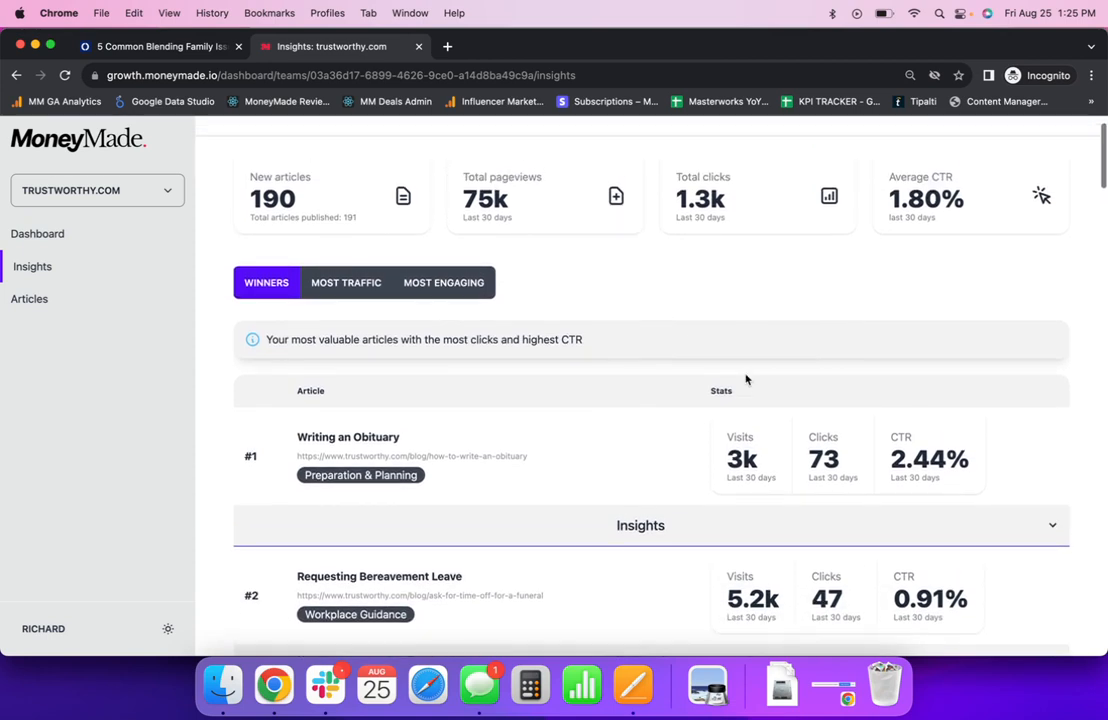
pyautogui.moveTo(704, 318)
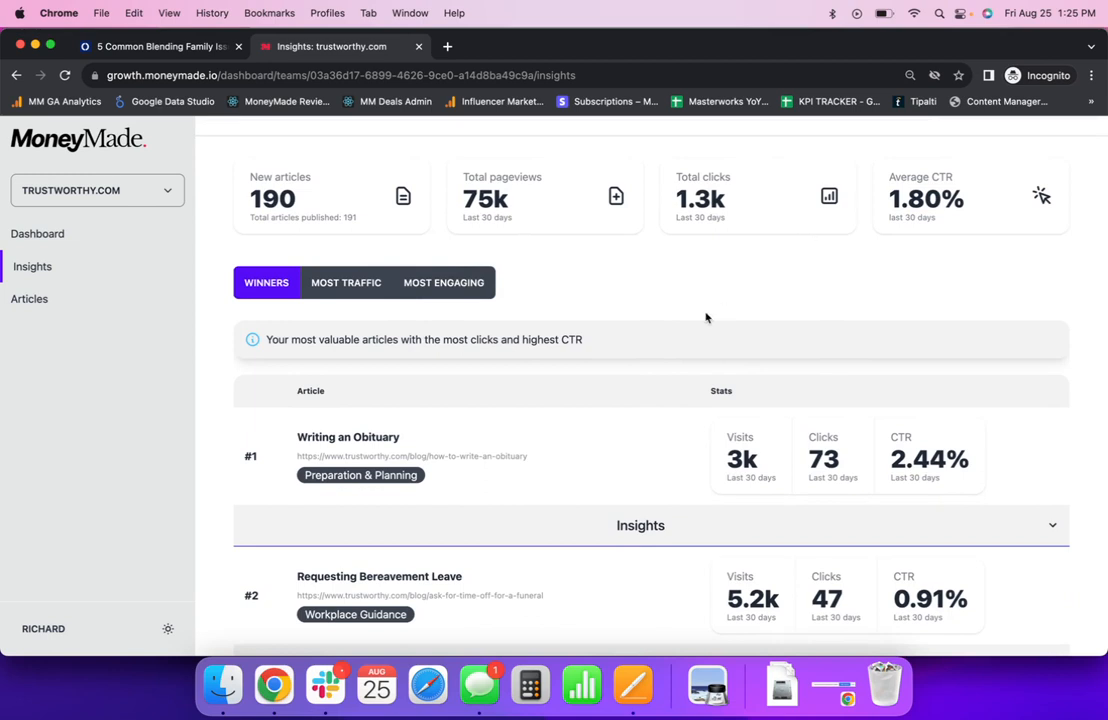
pyautogui.scroll(-3)
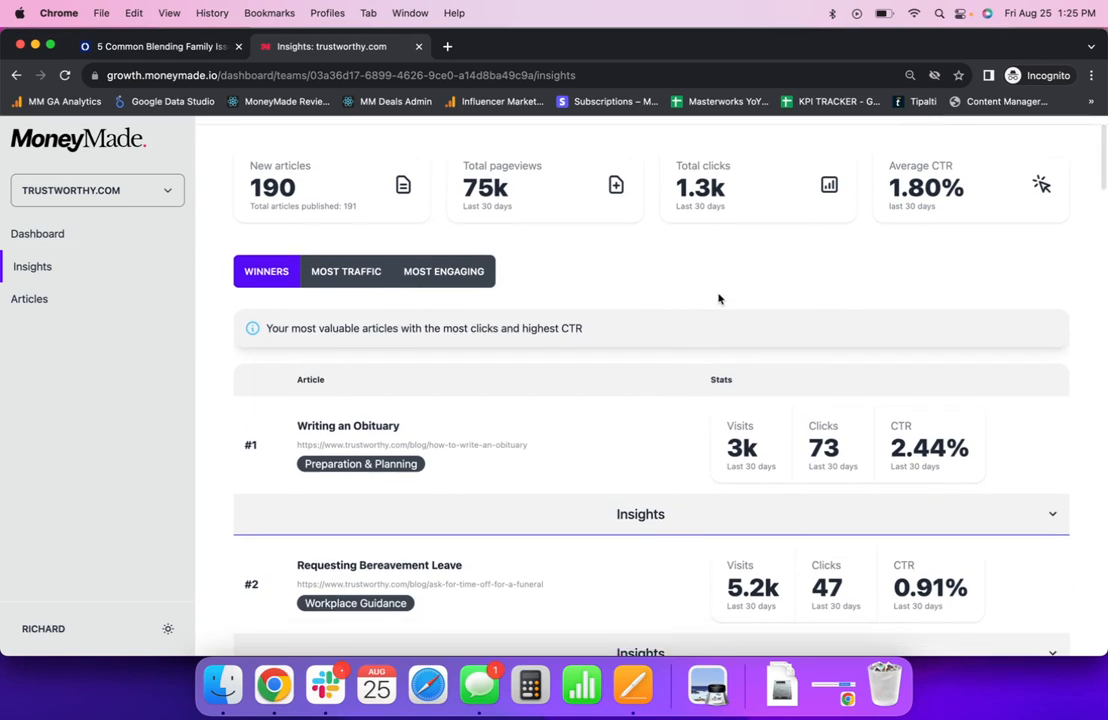
pyautogui.scroll(-3)
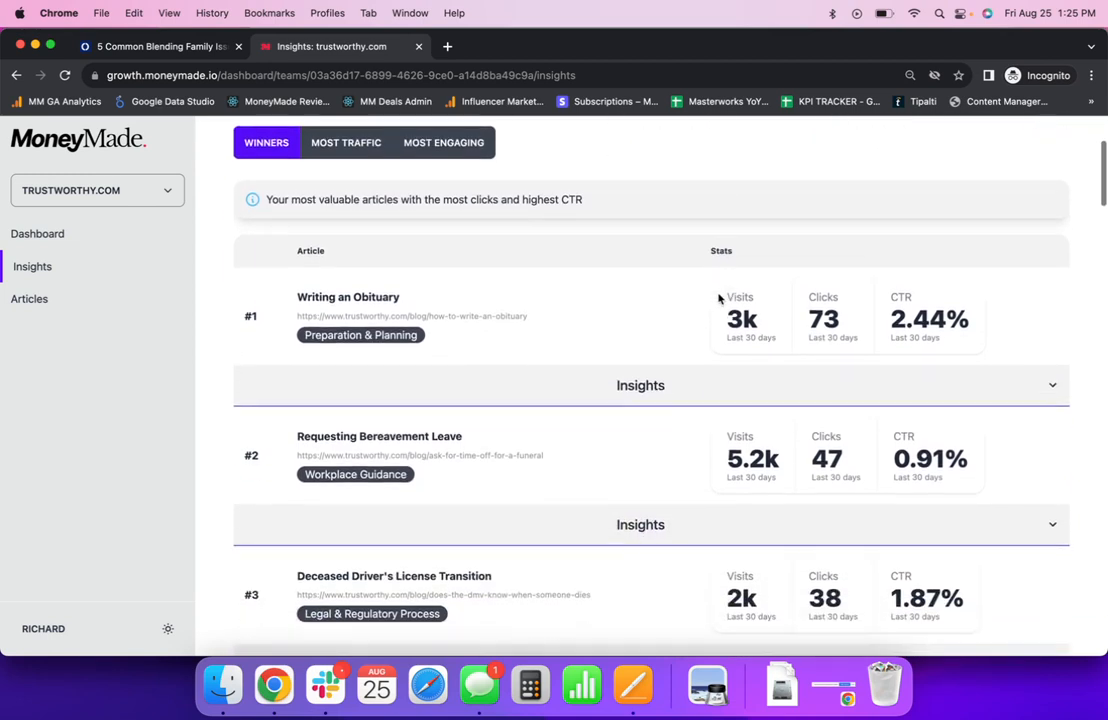
pyautogui.scroll(-3)
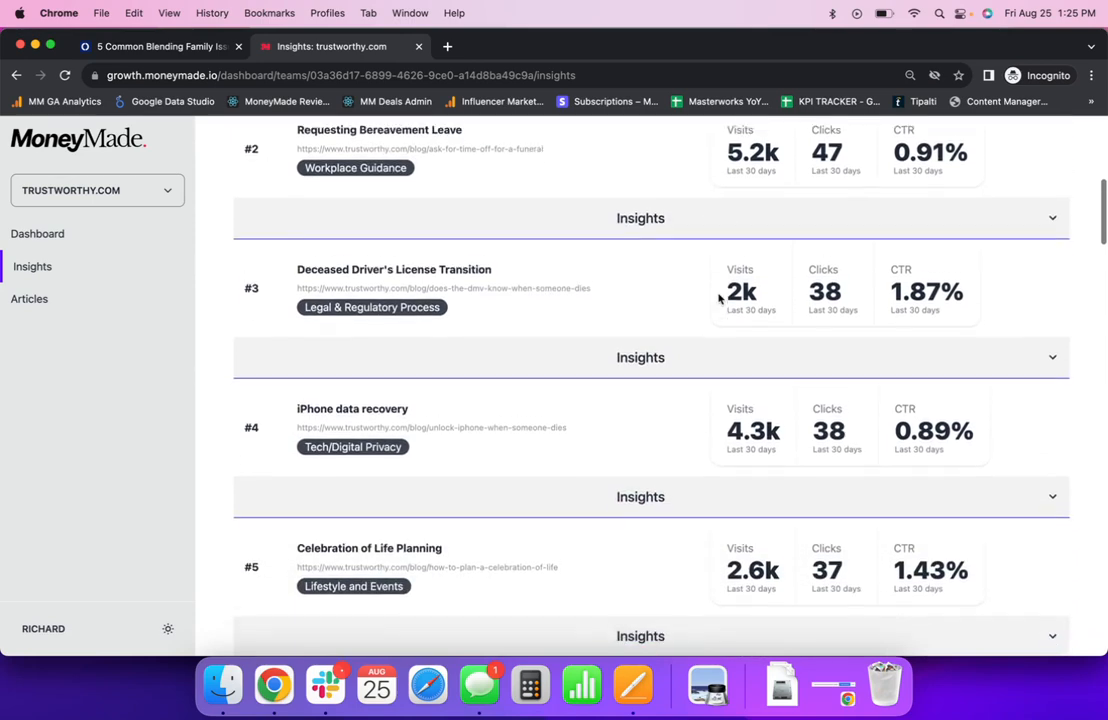
pyautogui.scroll(-3)
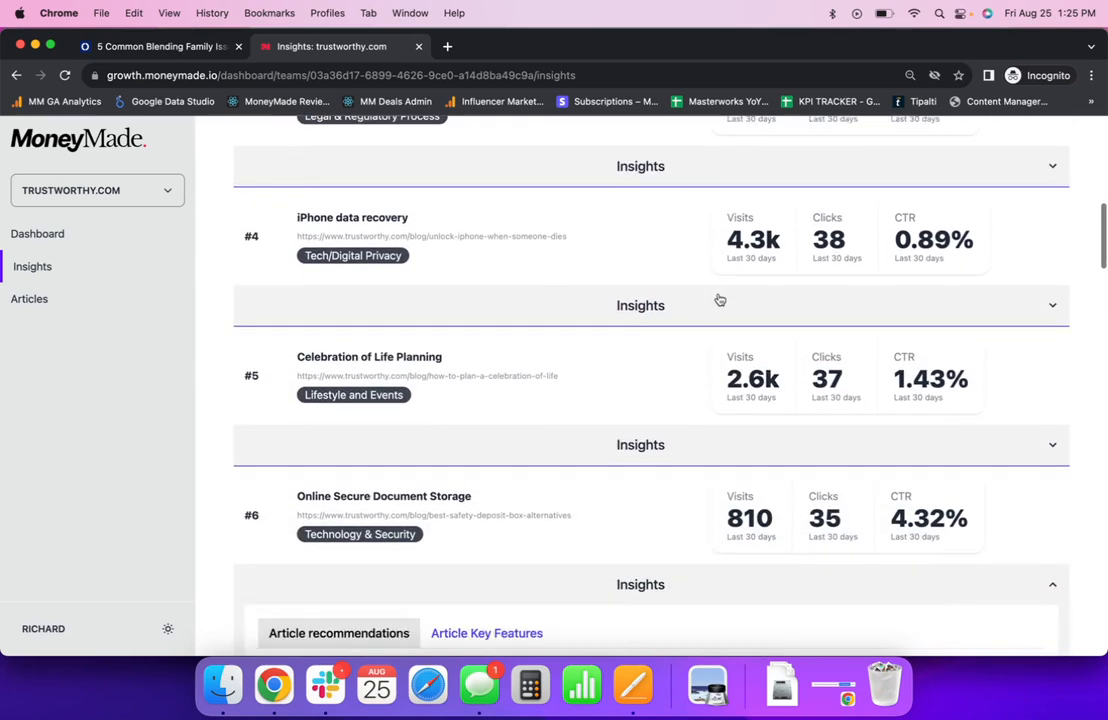
pyautogui.scroll(-3)
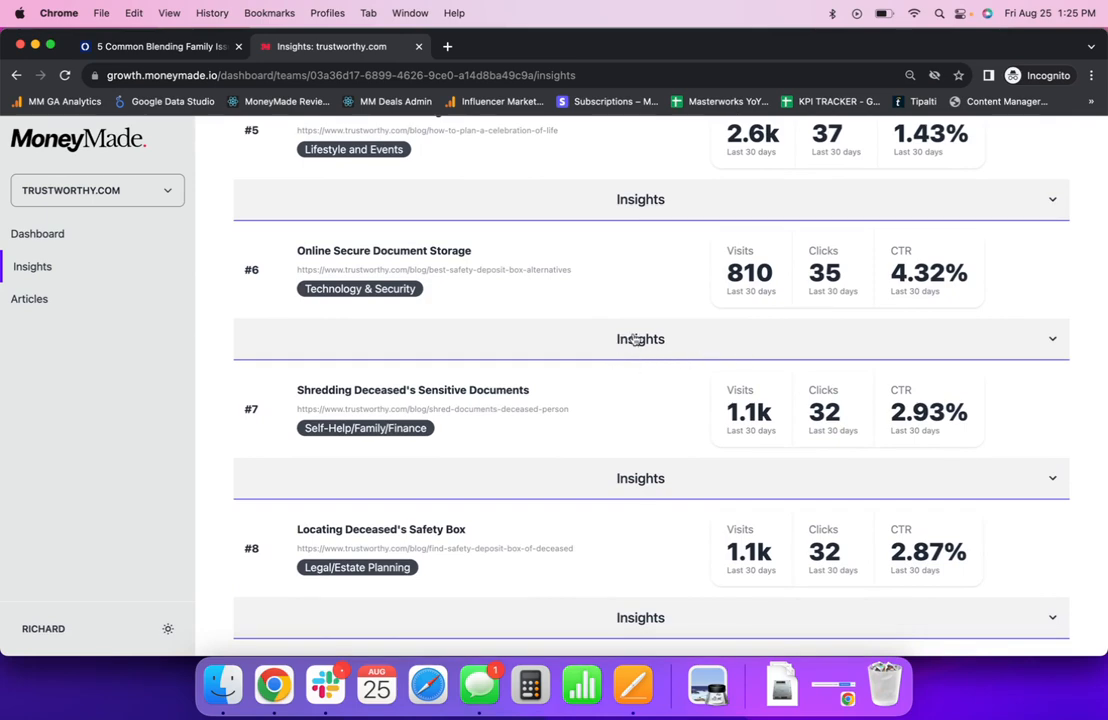
# - Expand insights for #6 Online Secure Document Storage and browse its suggested article topics with Order an Article
pyautogui.click(640, 338)
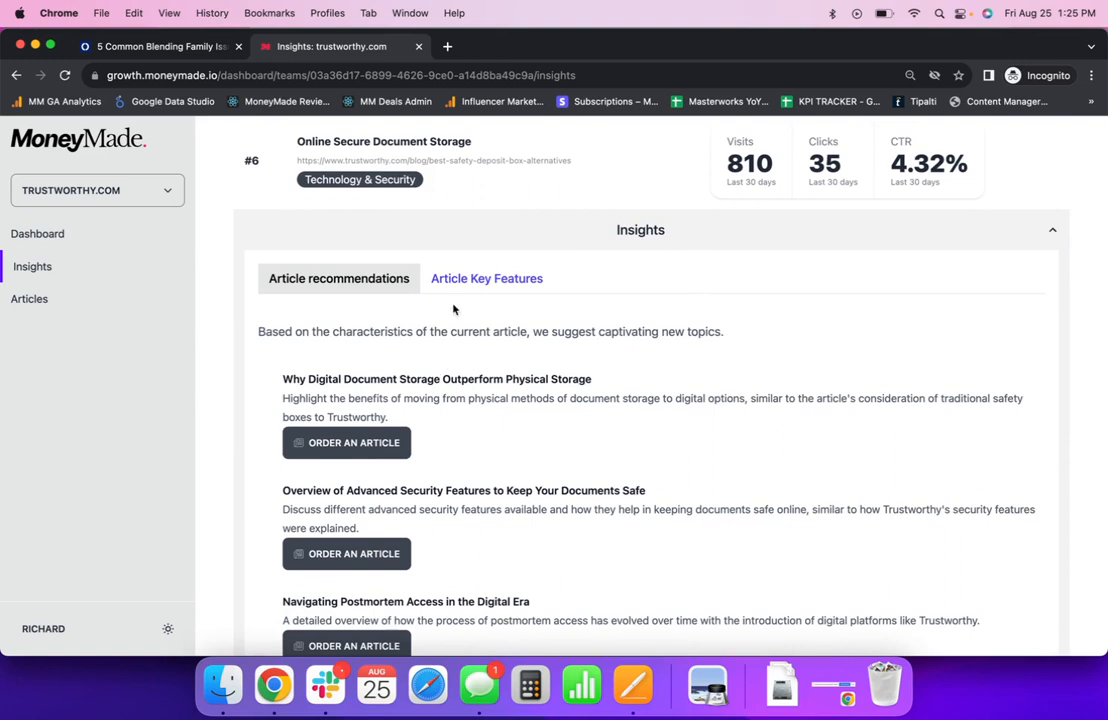
pyautogui.moveTo(360, 240)
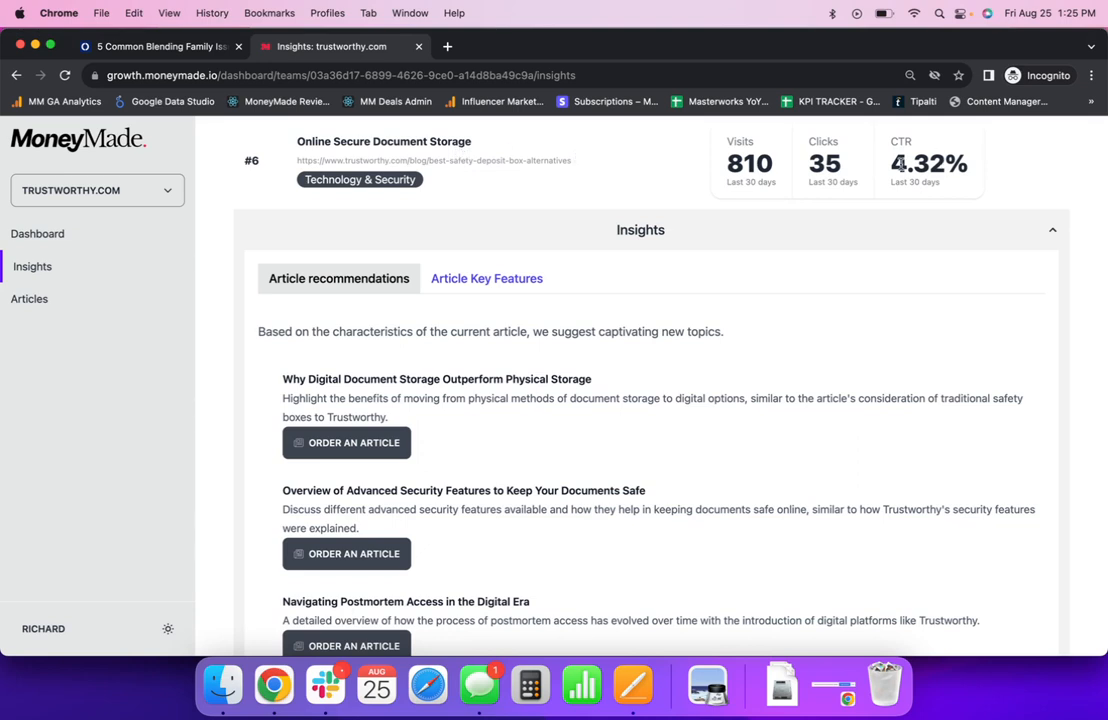
pyautogui.scroll(-3)
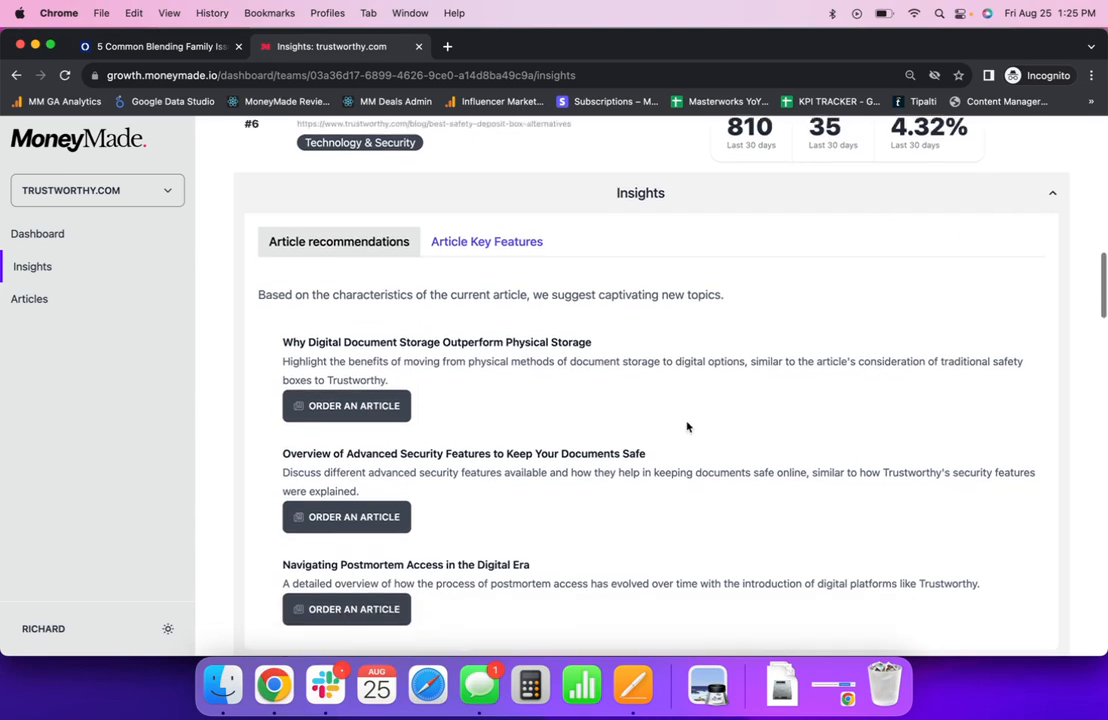
pyautogui.scroll(-3)
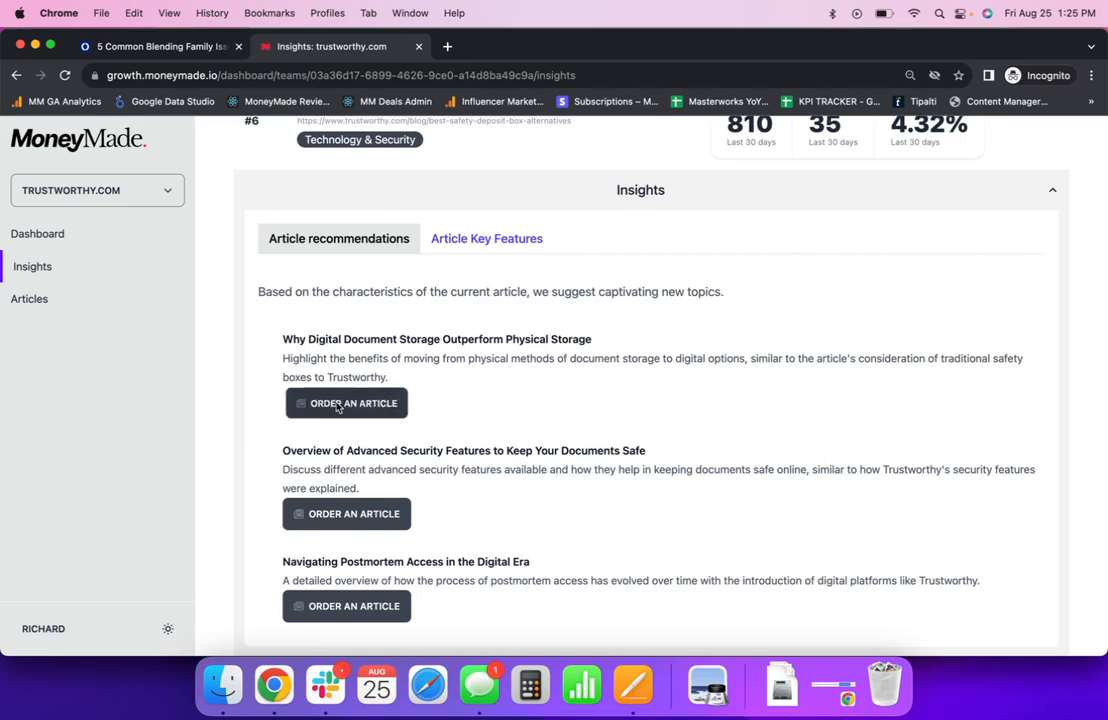
pyautogui.click(346, 404)
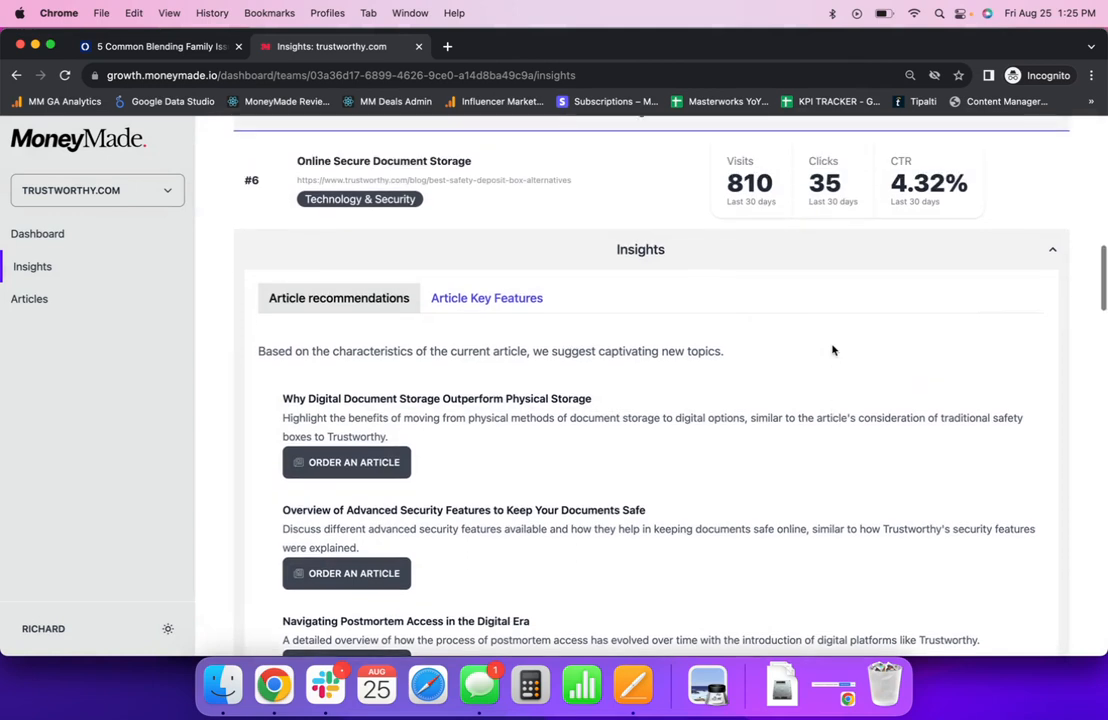
pyautogui.moveTo(564, 376)
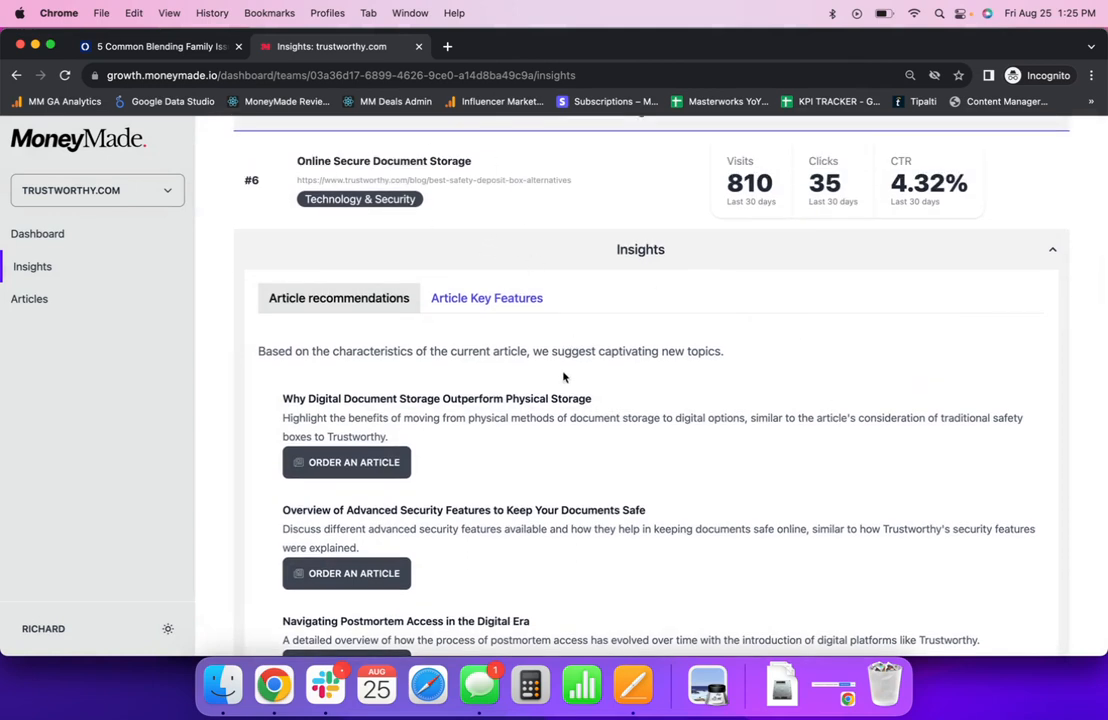
pyautogui.scroll(-3)
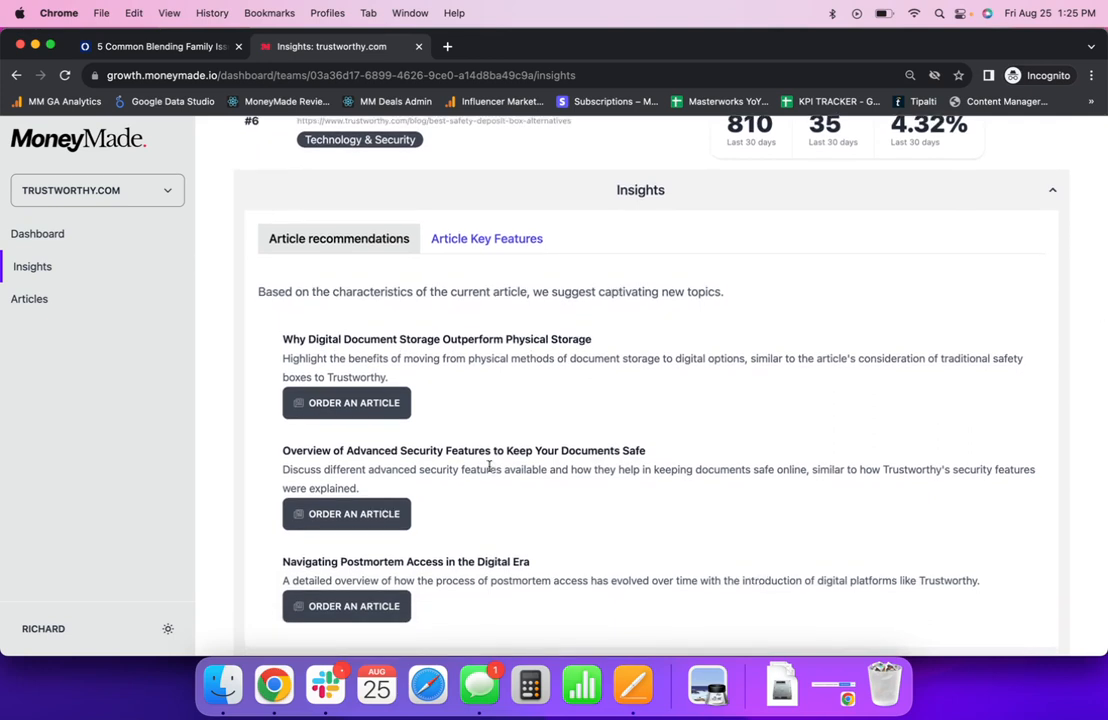
pyautogui.moveTo(504, 426)
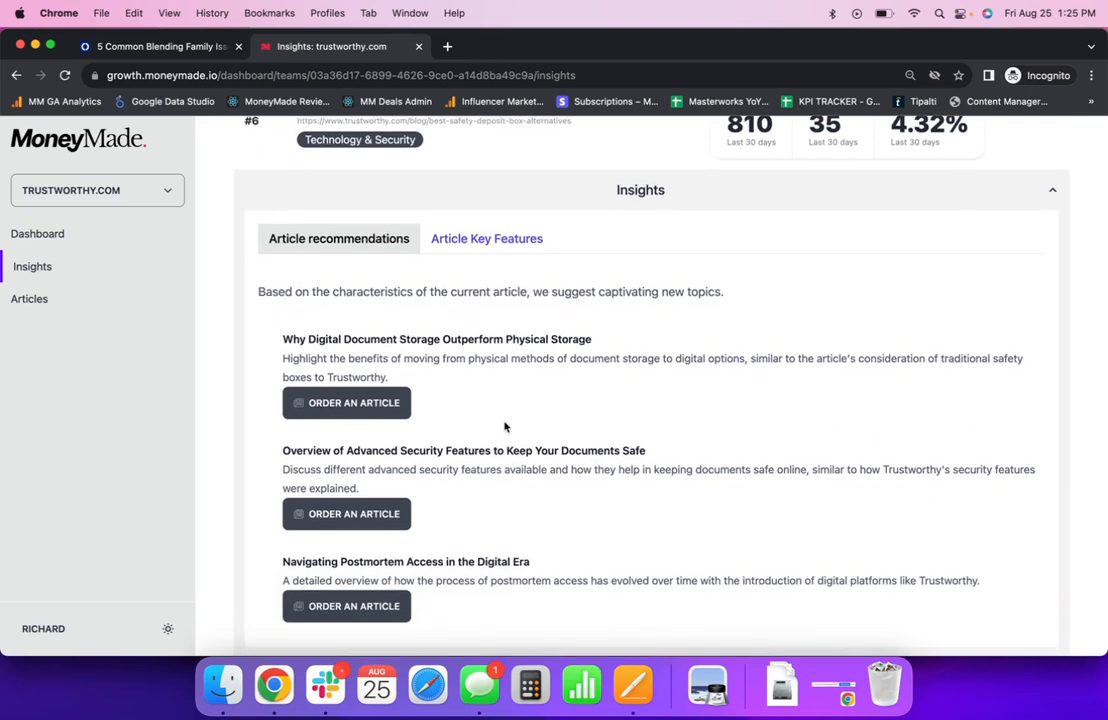
pyautogui.moveTo(552, 420)
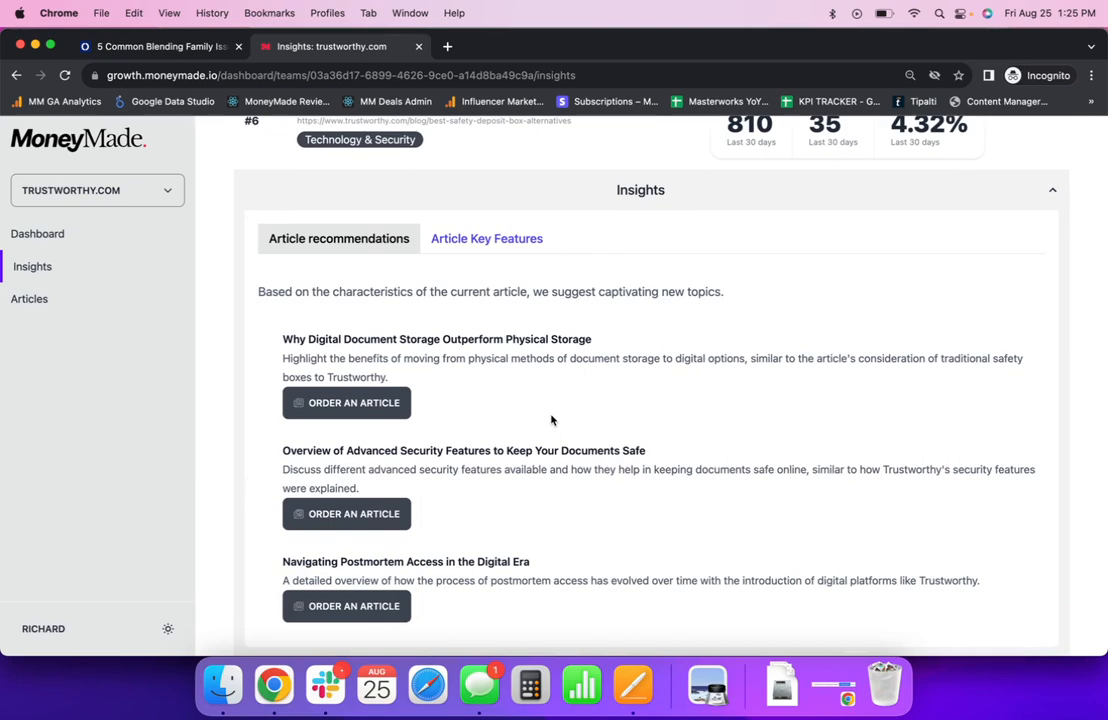